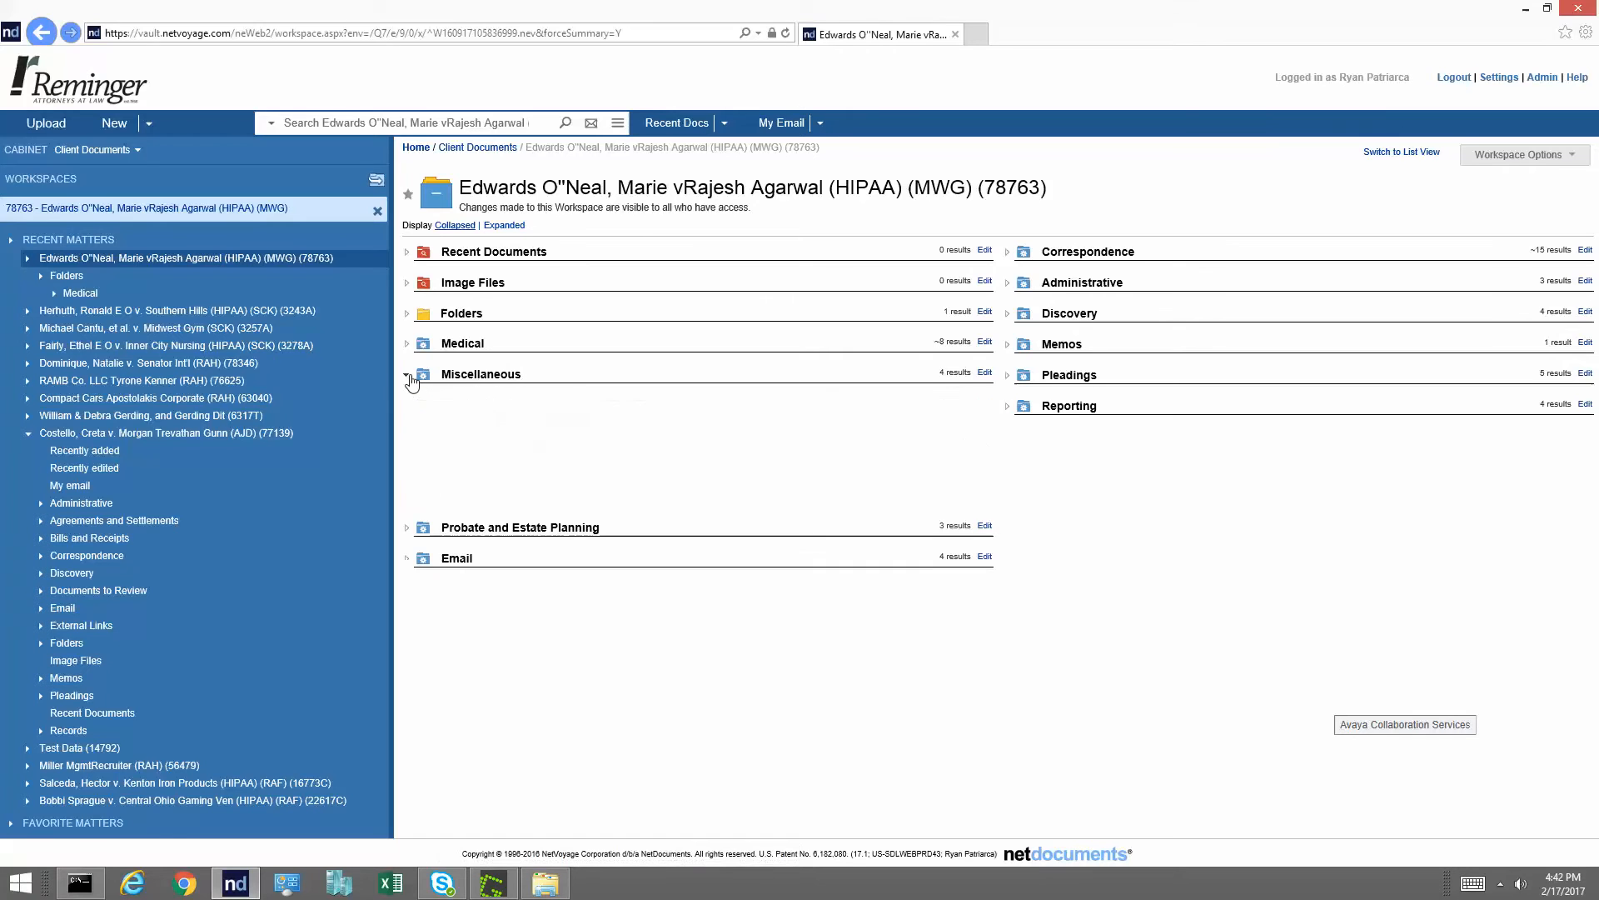
click(407, 378)
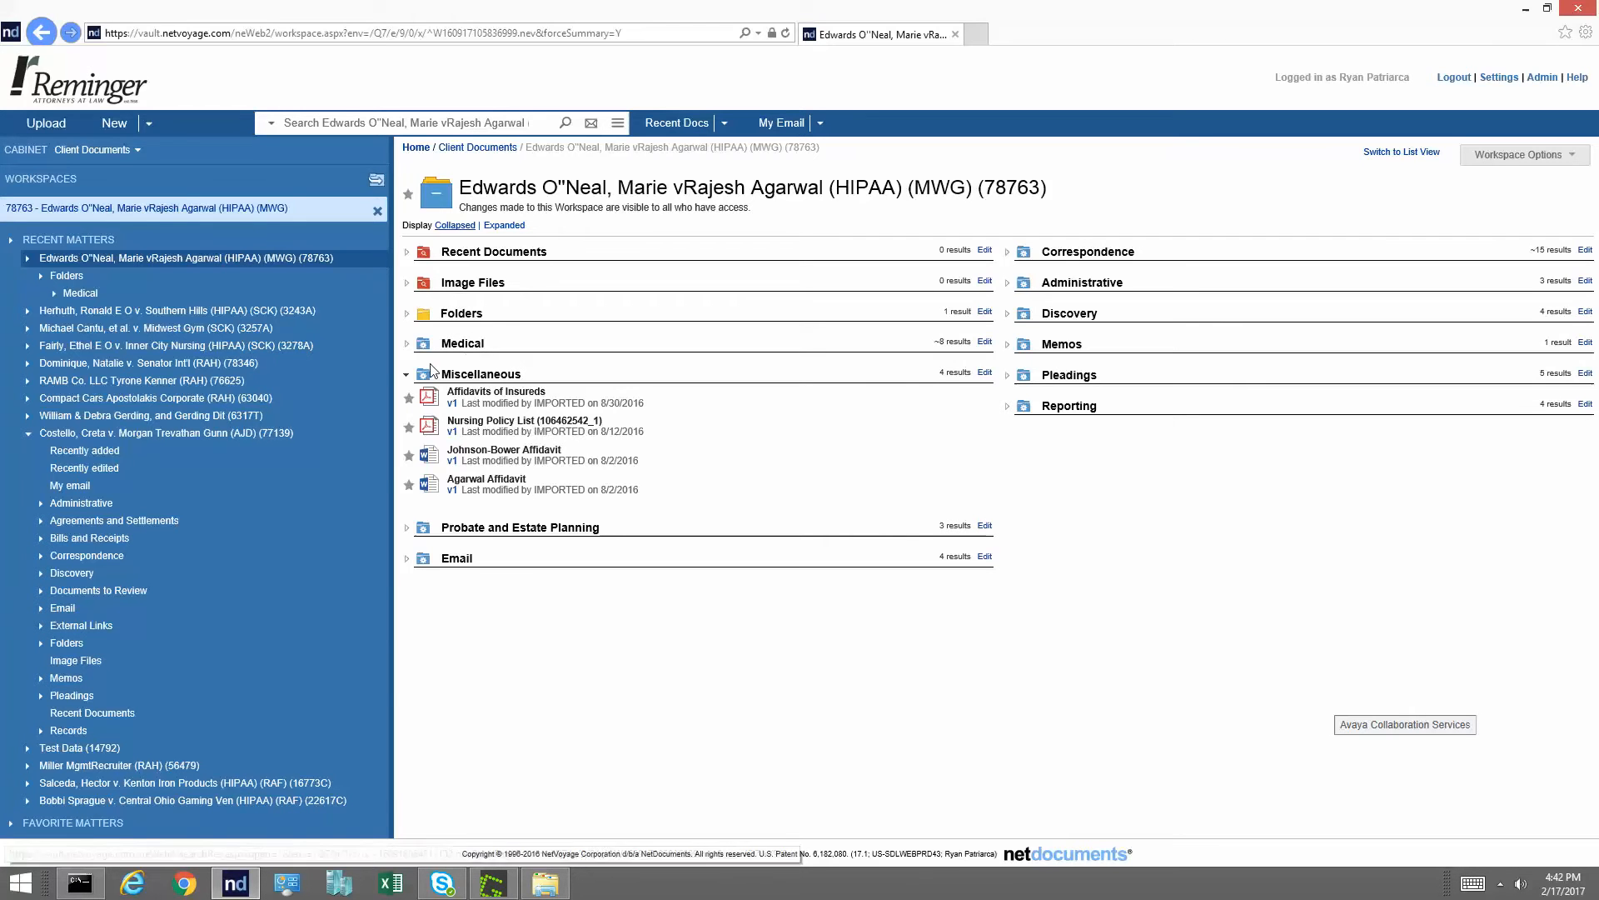
click(1519, 154)
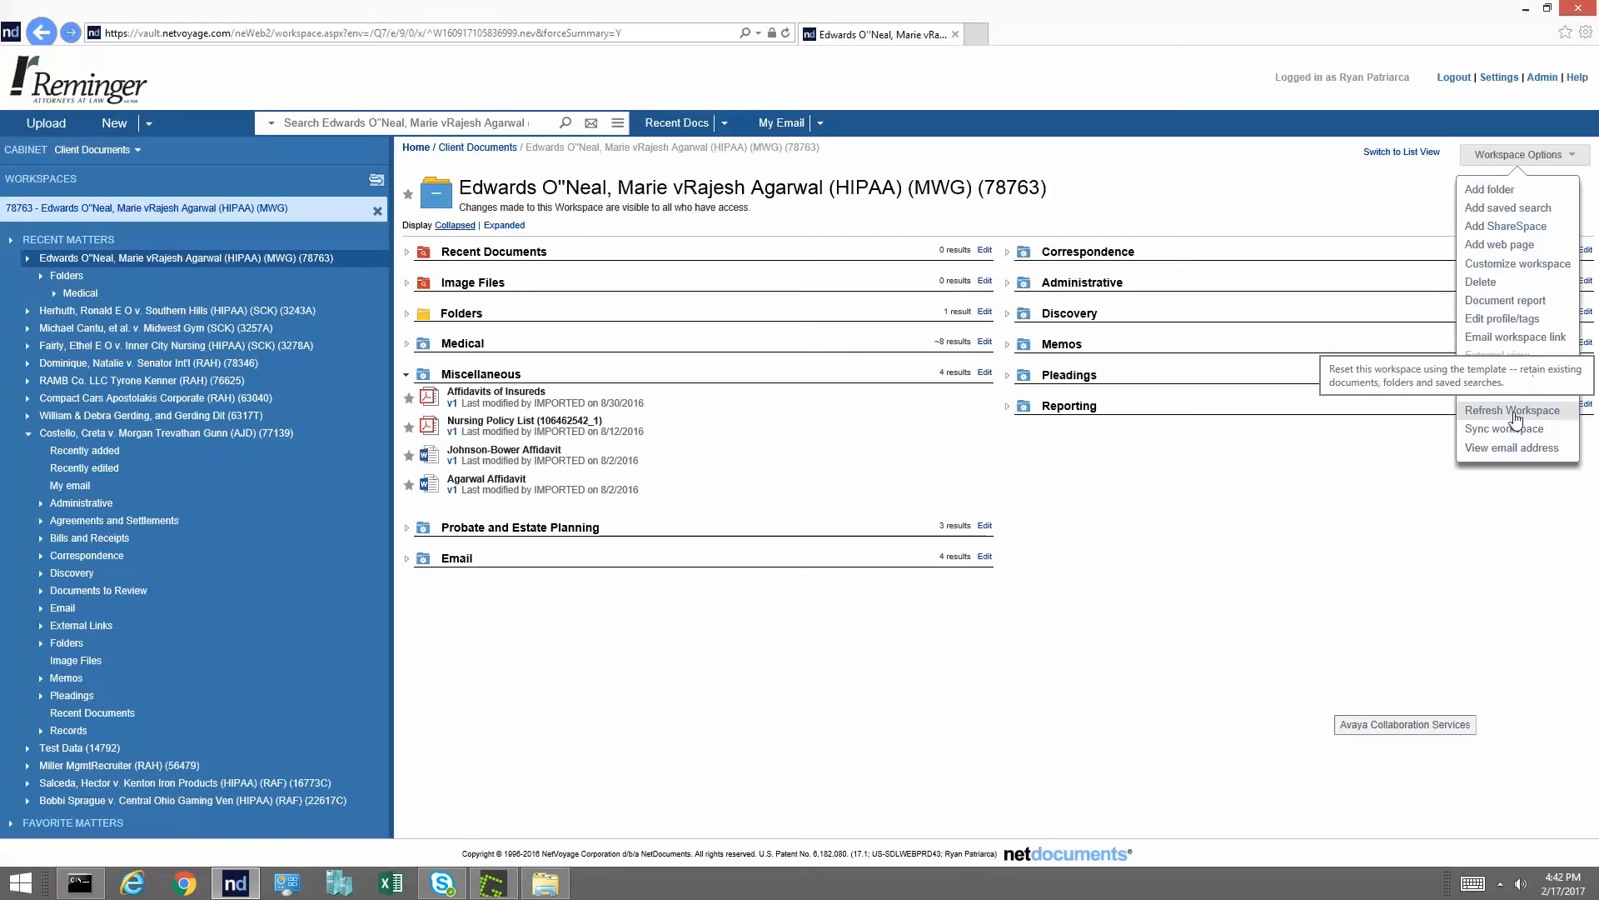
Refresh the Edwards O'Neal workspace from its template and confirm the refresh.
click(1510, 410)
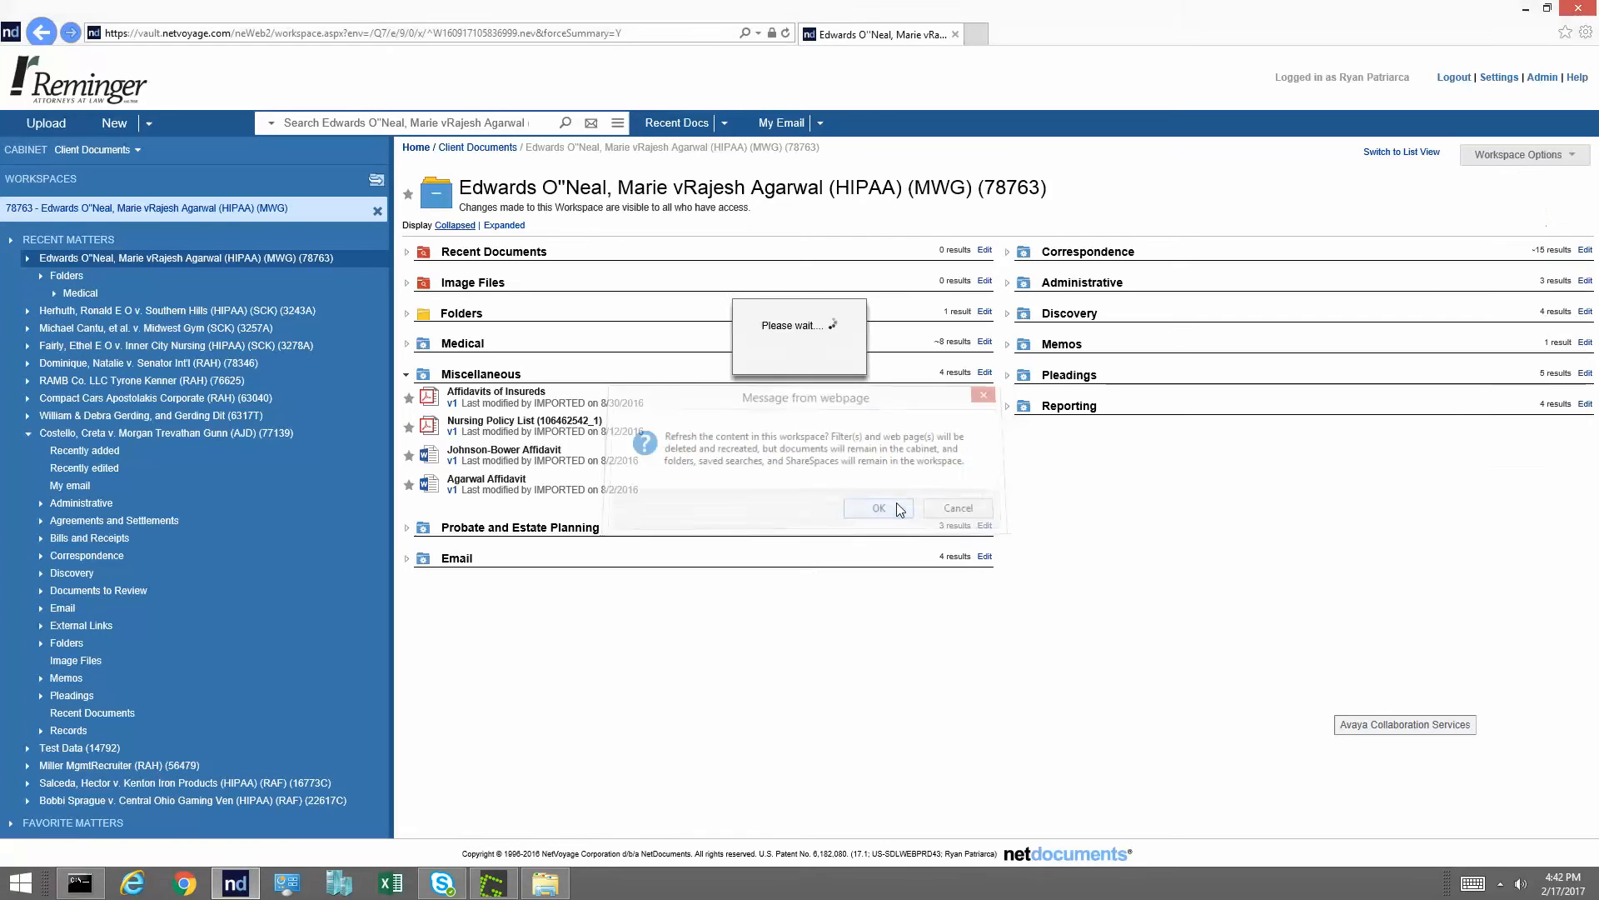
click(876, 508)
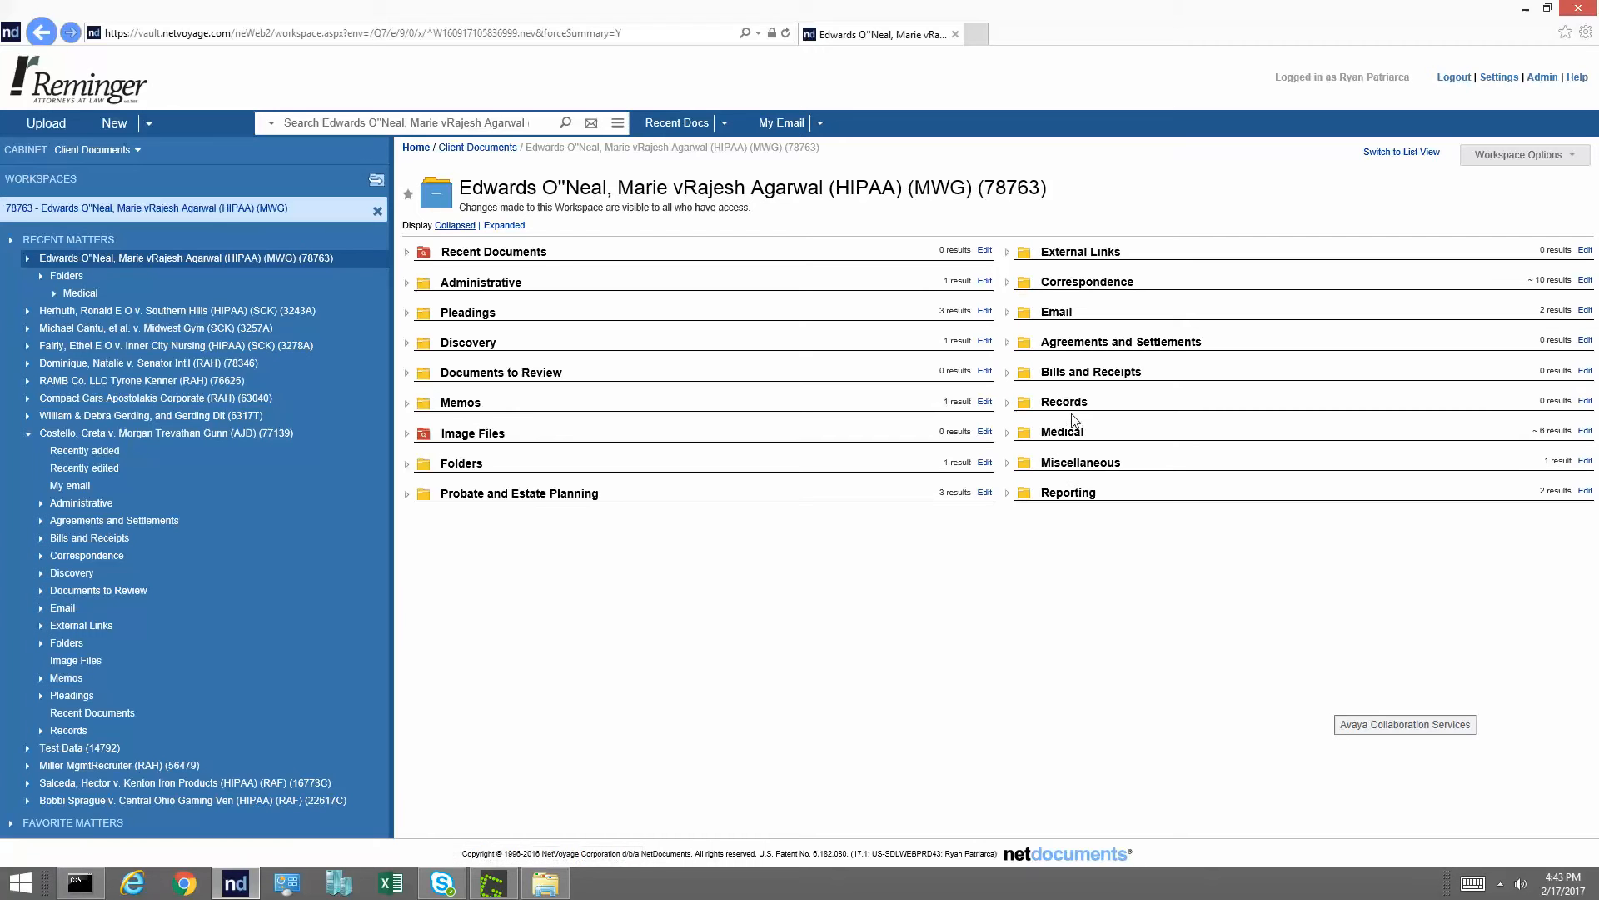
mouse_move(586, 354)
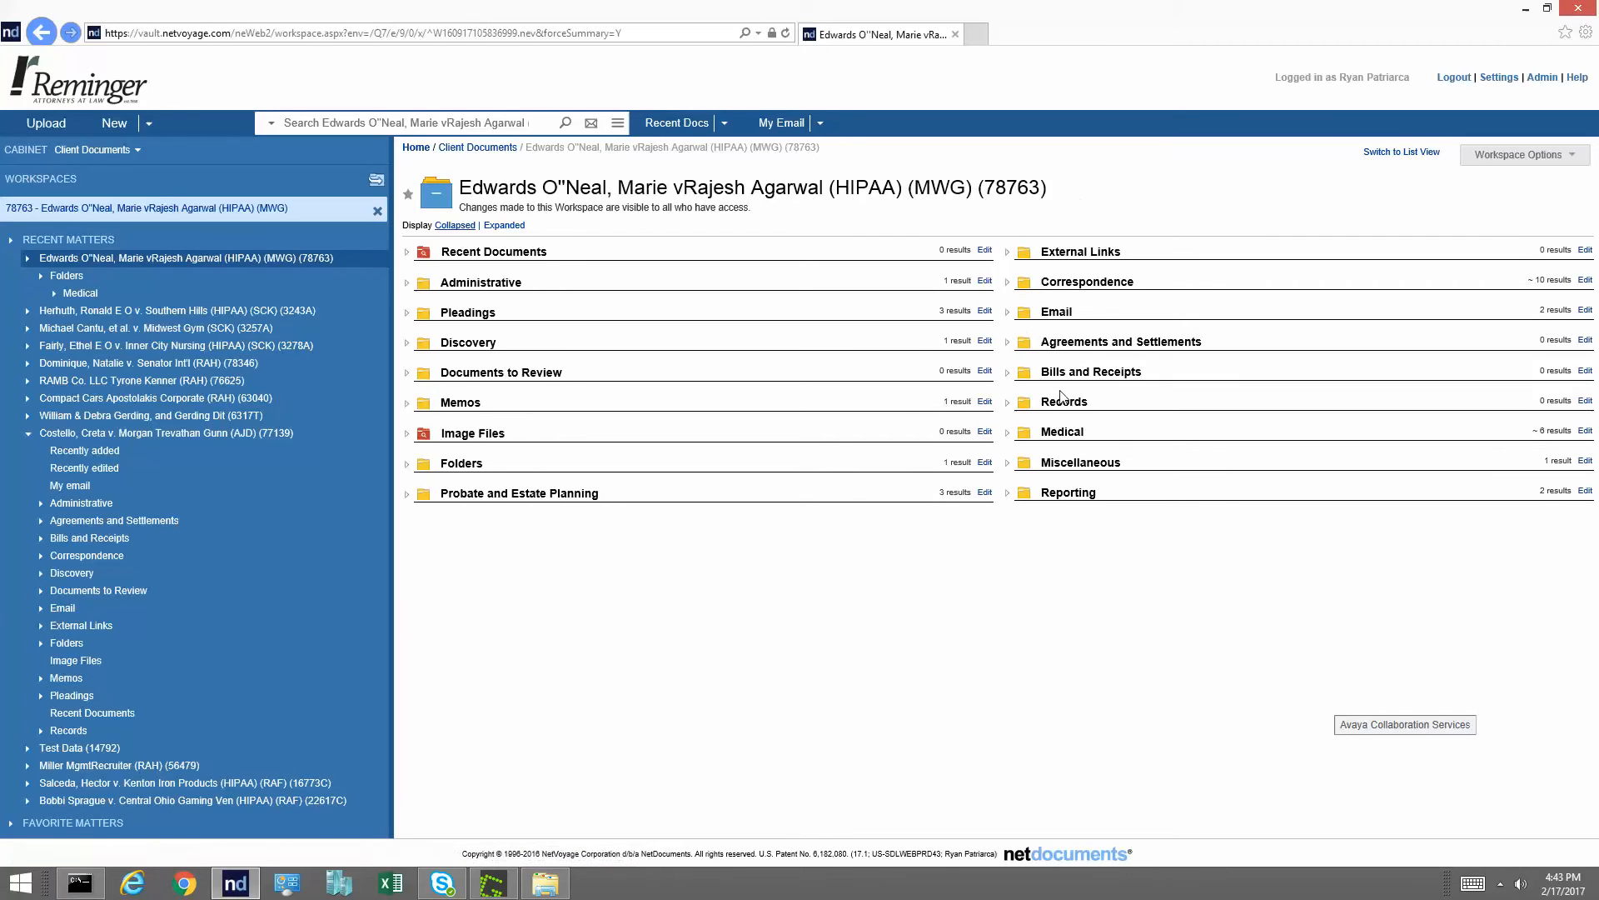
mouse_move(1085, 351)
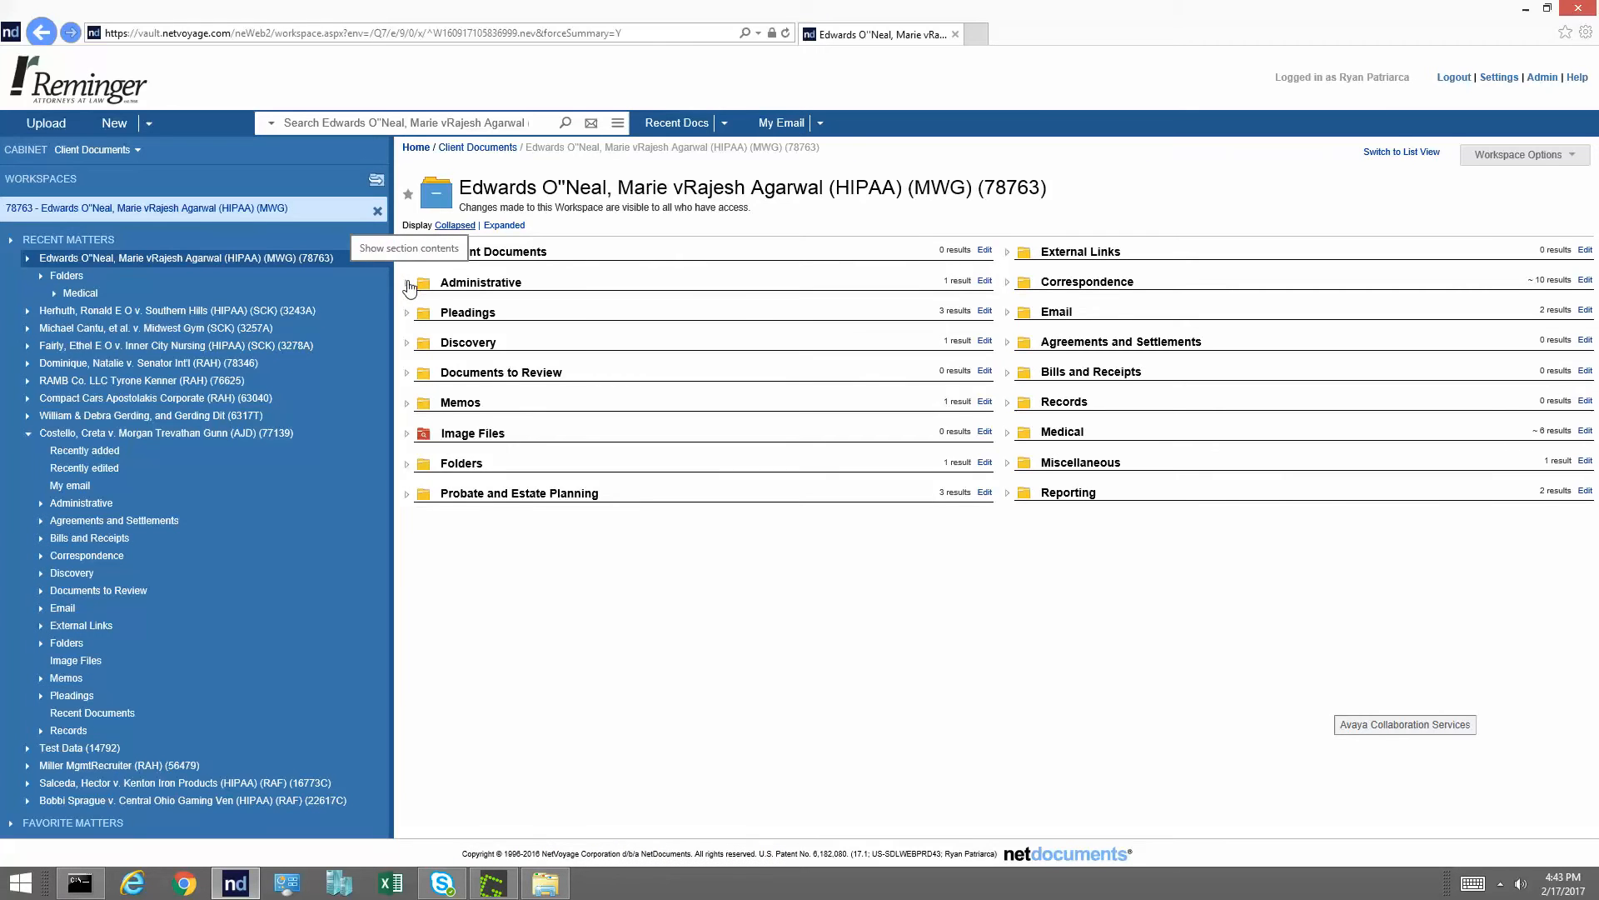
click(408, 286)
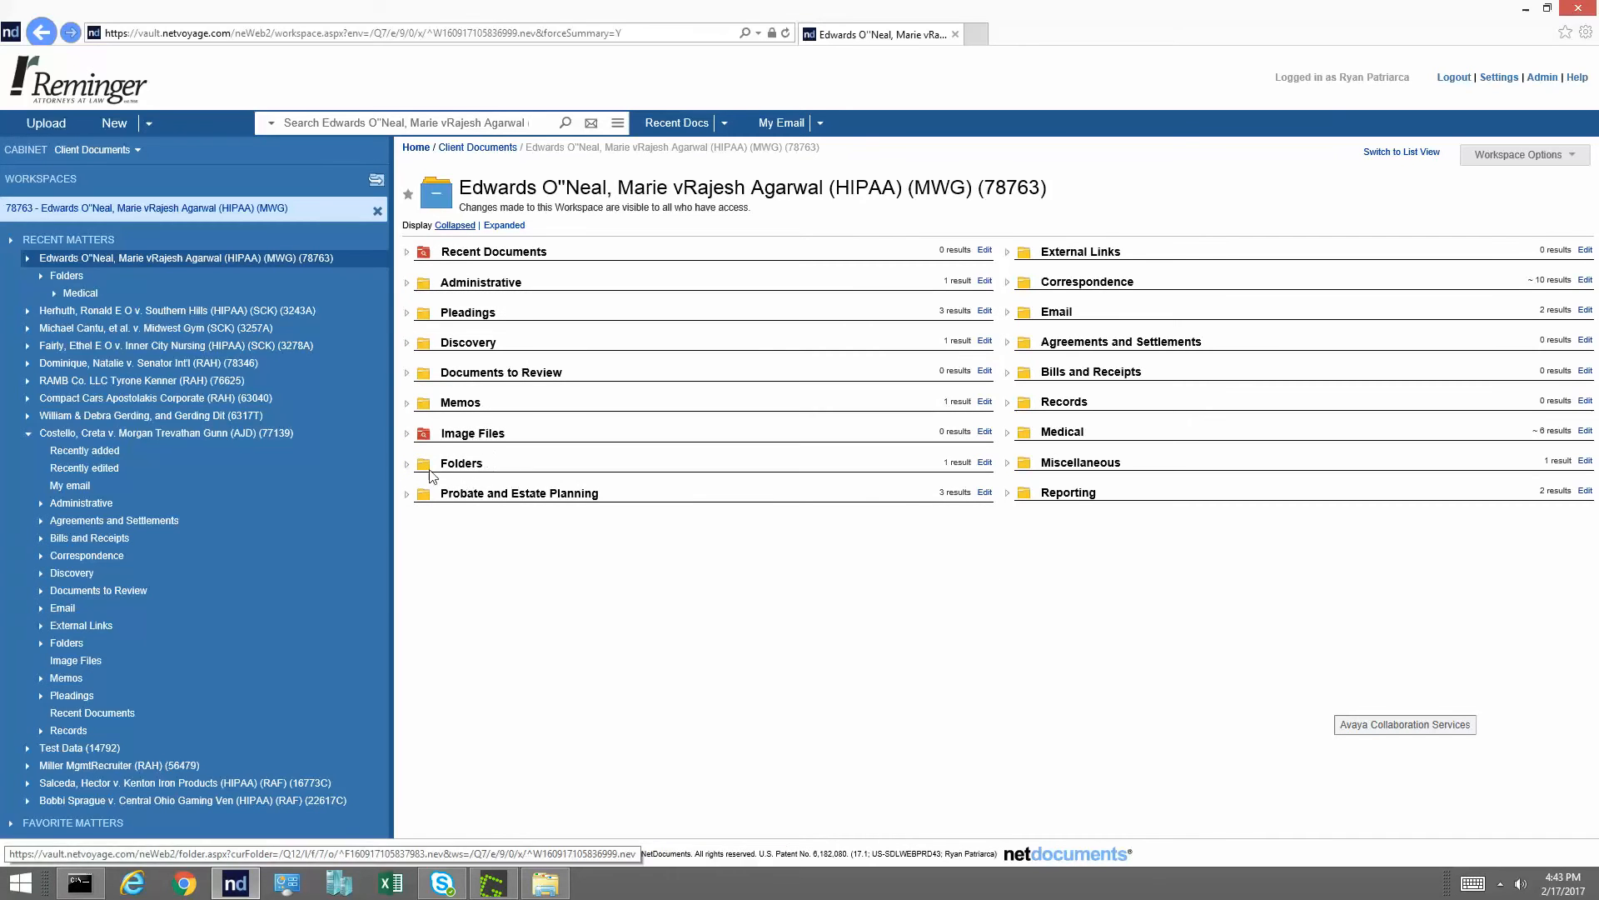
mouse_move(460, 471)
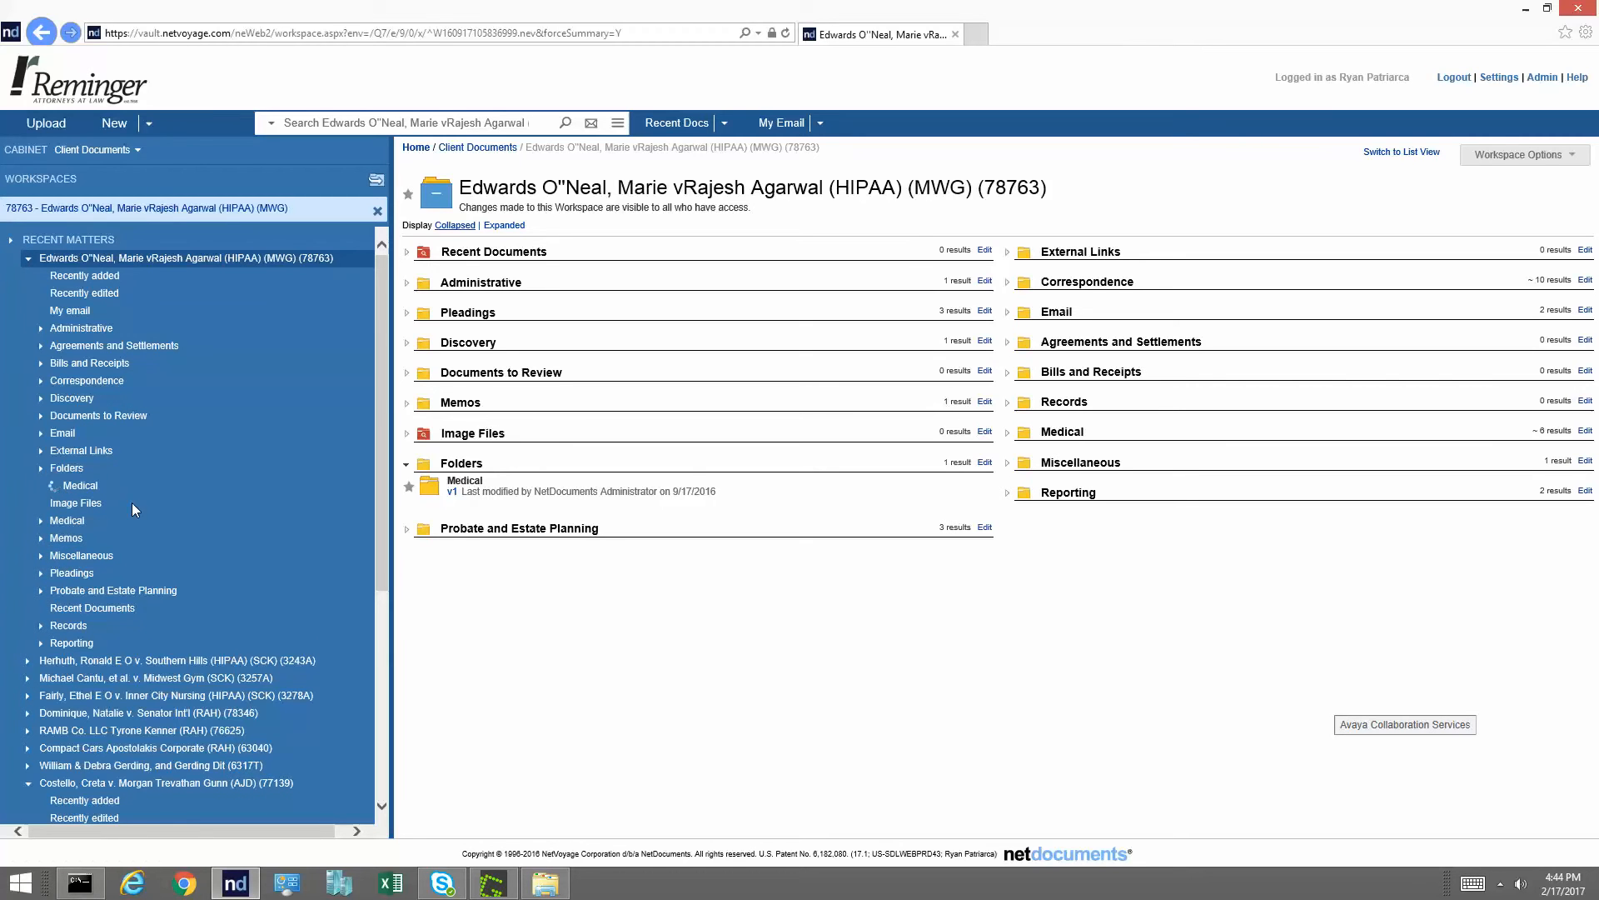
Expand the folder tree and file Nurses Summary into the Medical folder.
click(43, 485)
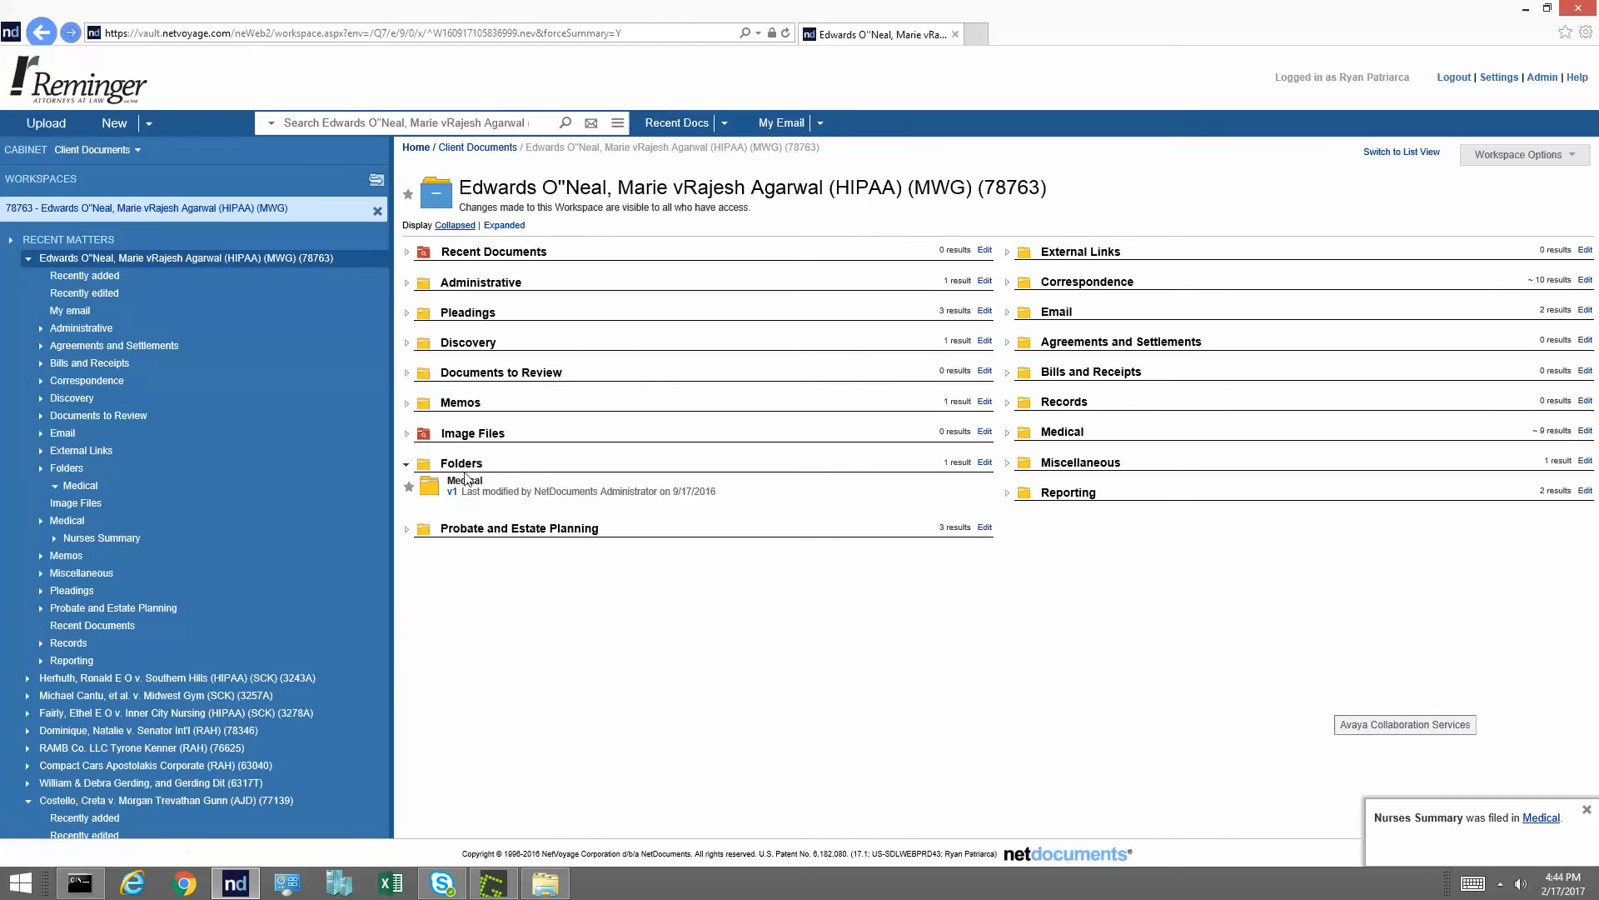
mouse_move(464, 485)
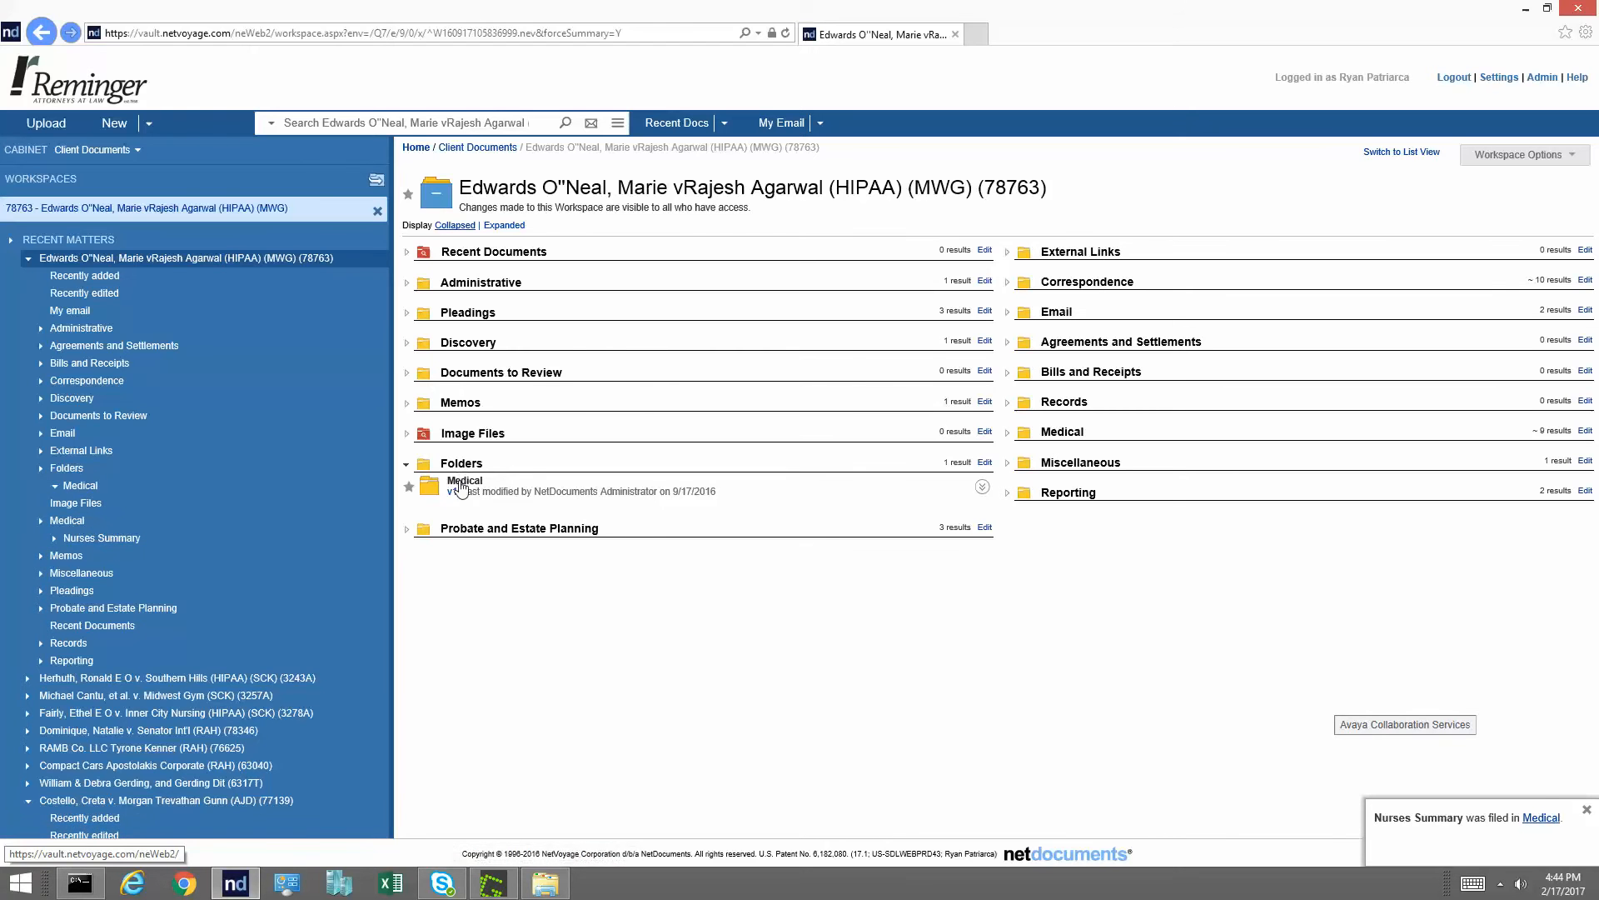
click(464, 486)
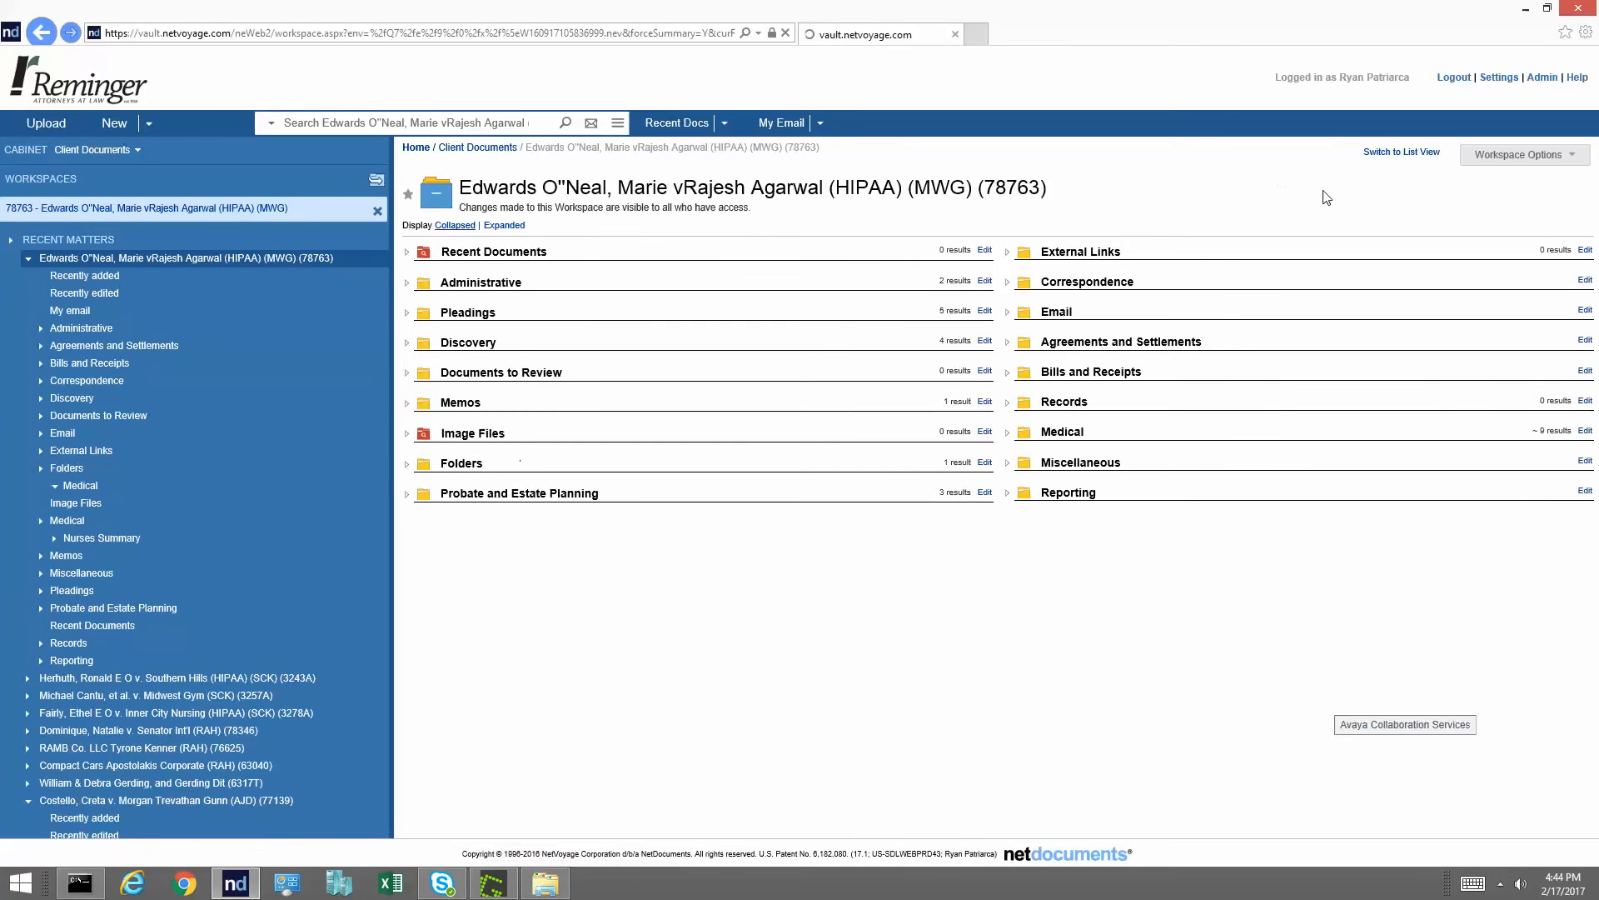
Delete the Folders container, choosing Unfile documents and confirming with UNFILE.
click(460, 462)
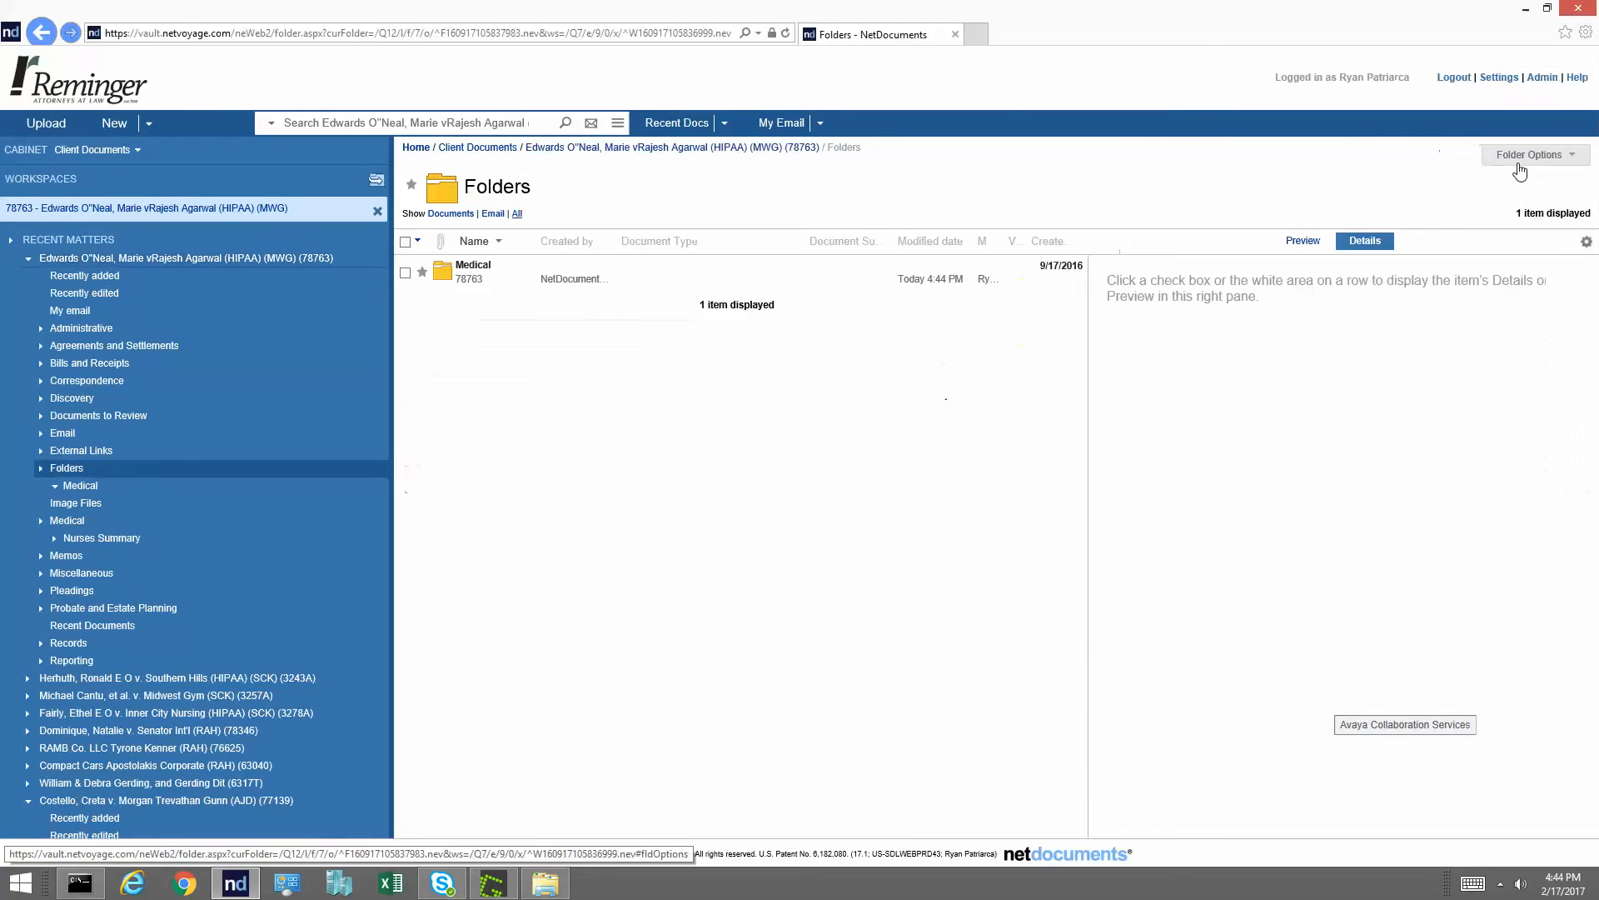
click(1529, 154)
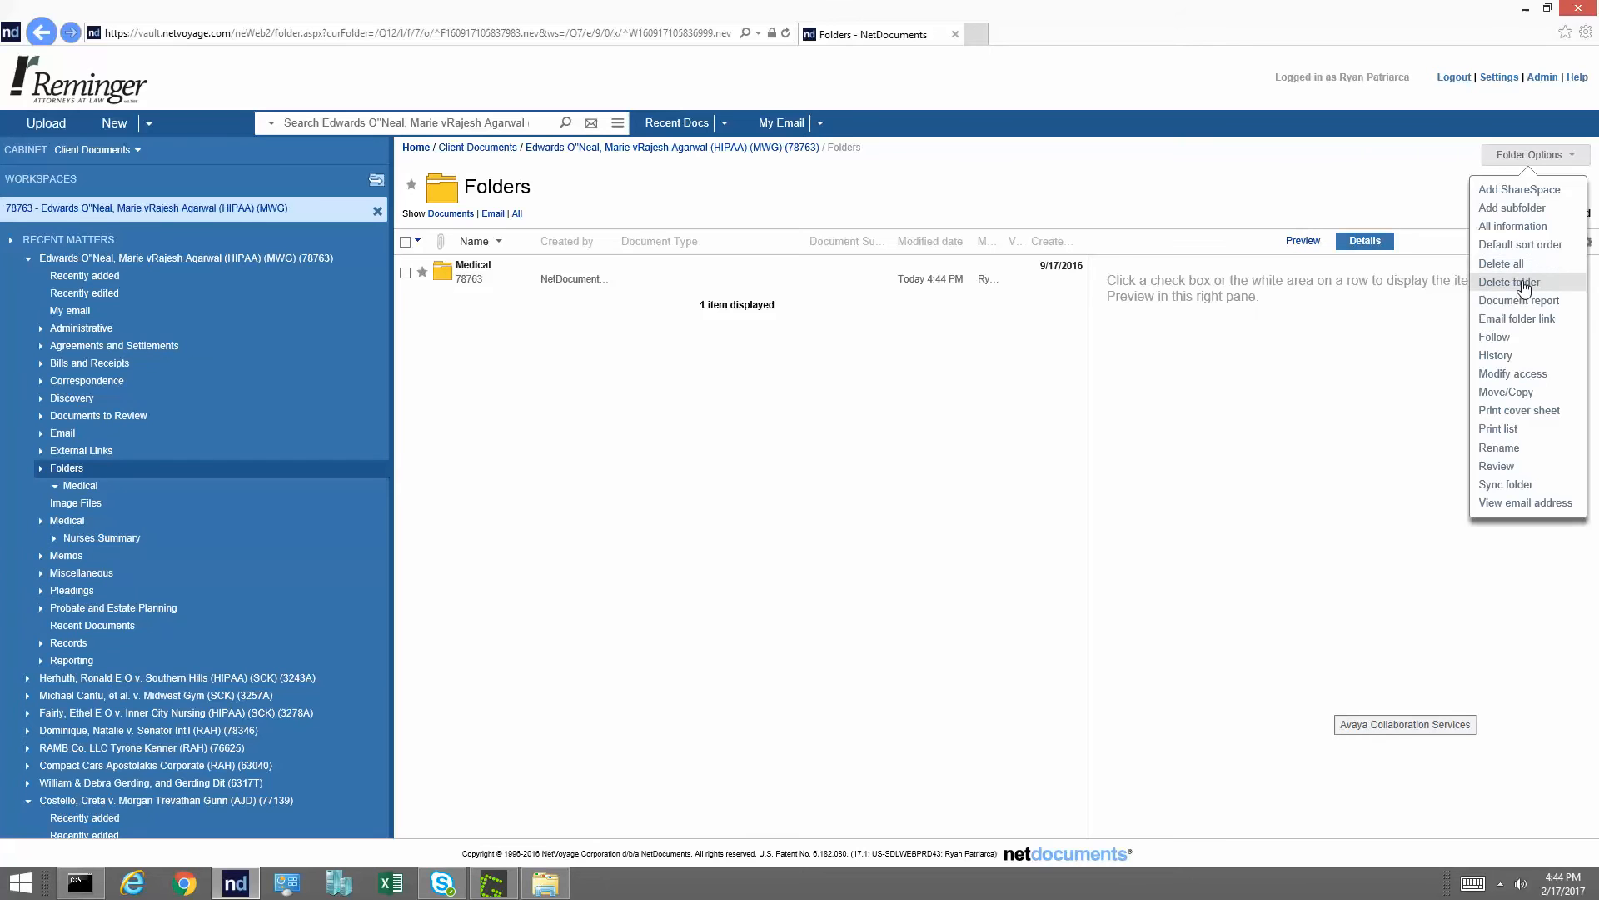
click(1507, 282)
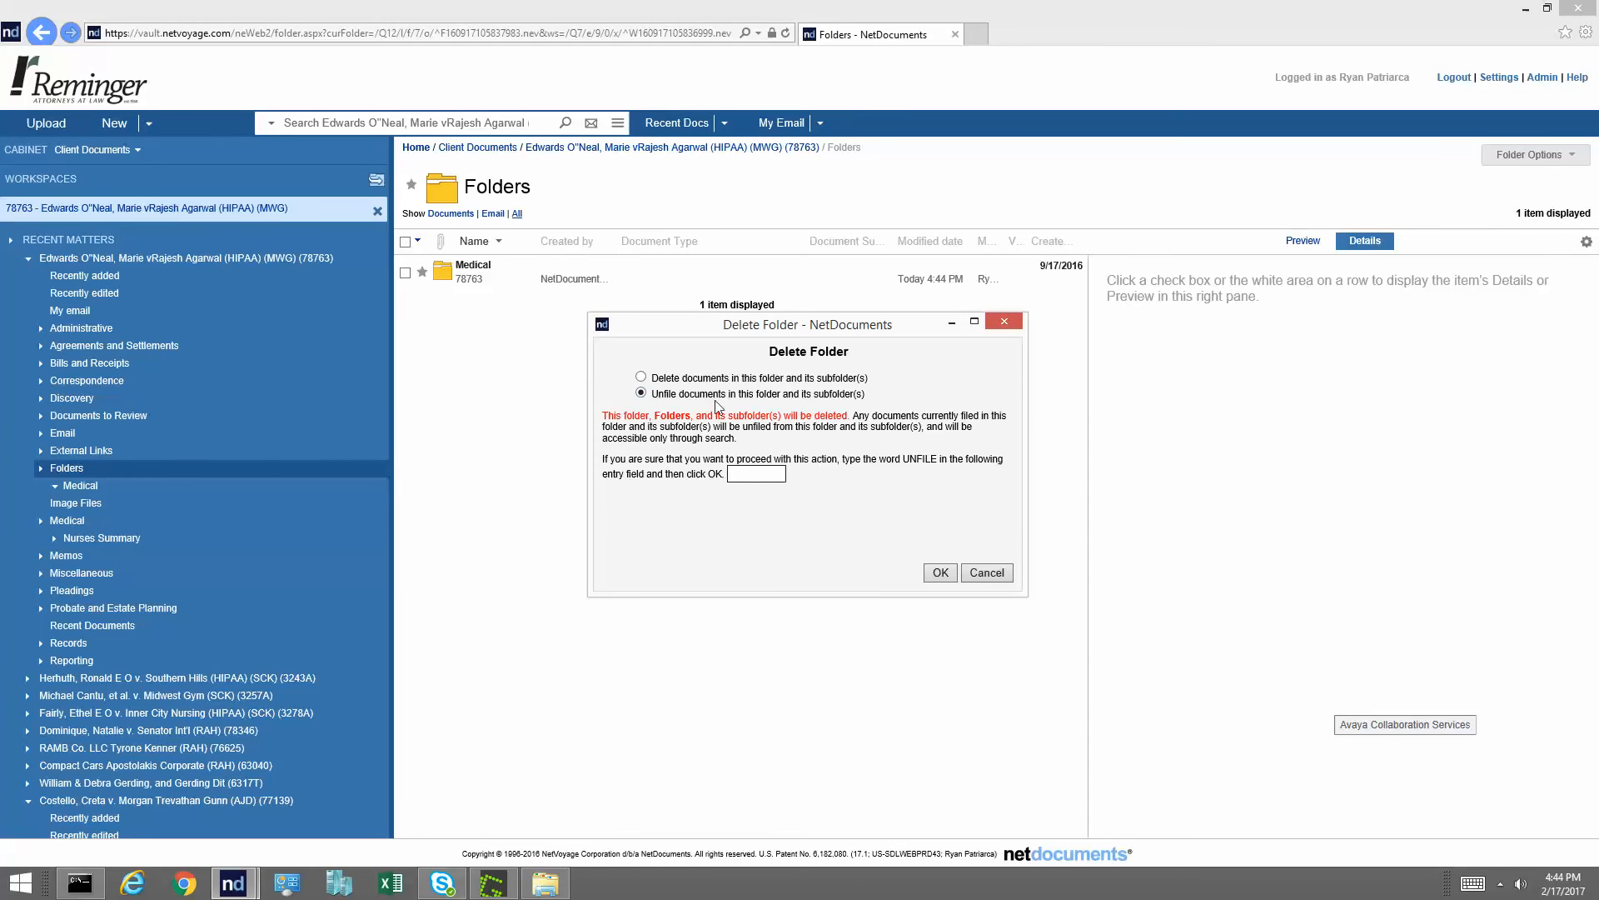
click(755, 474)
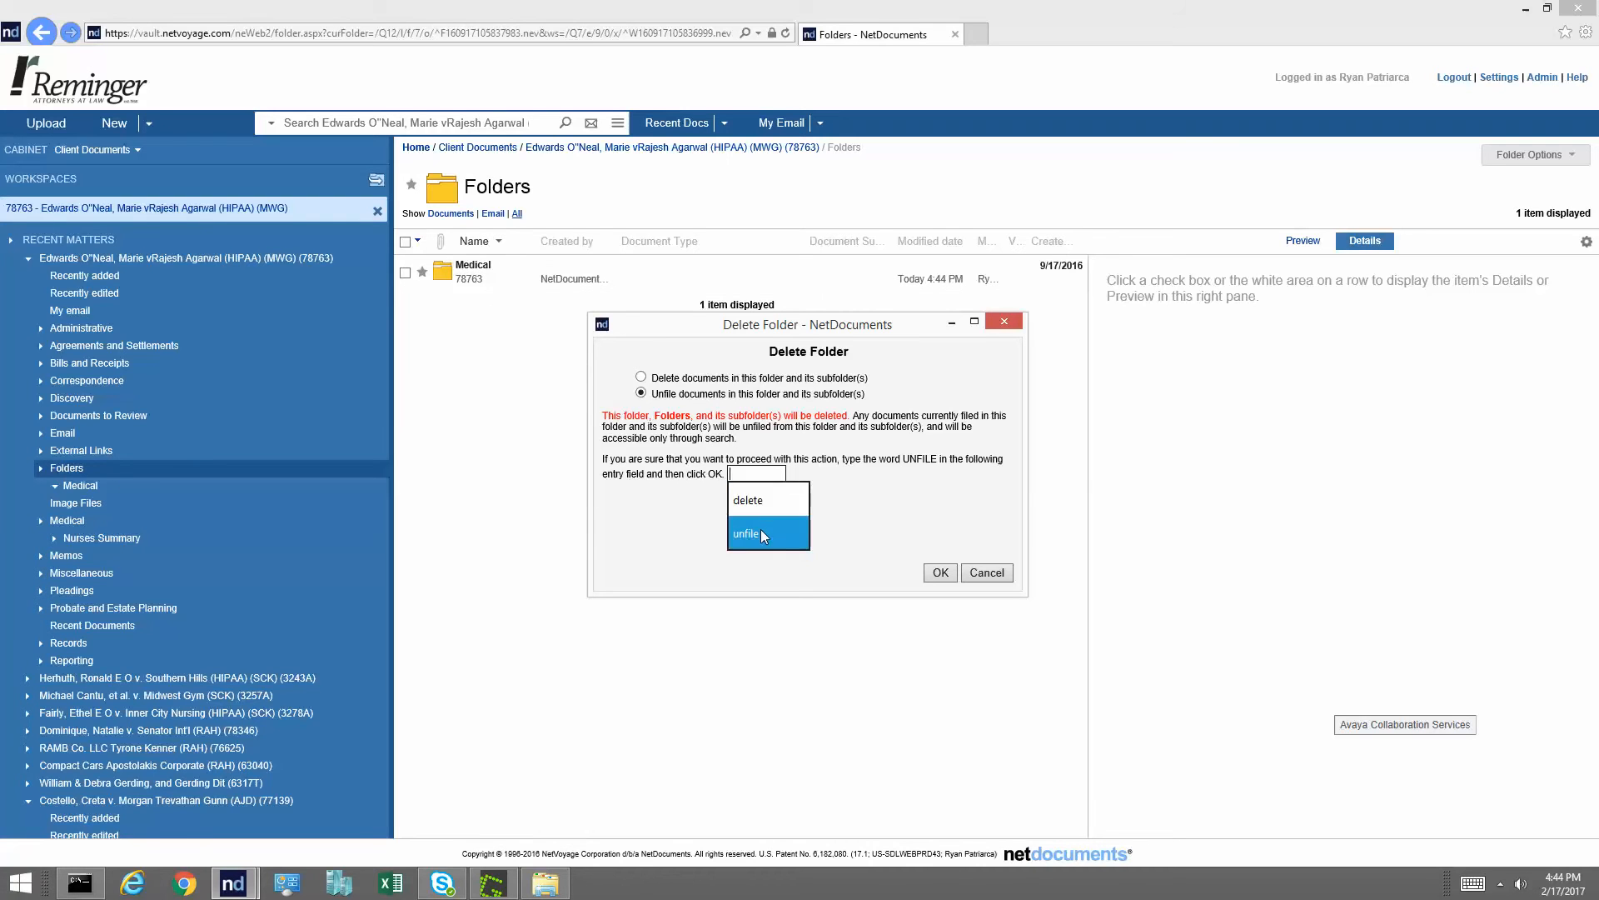
click(939, 573)
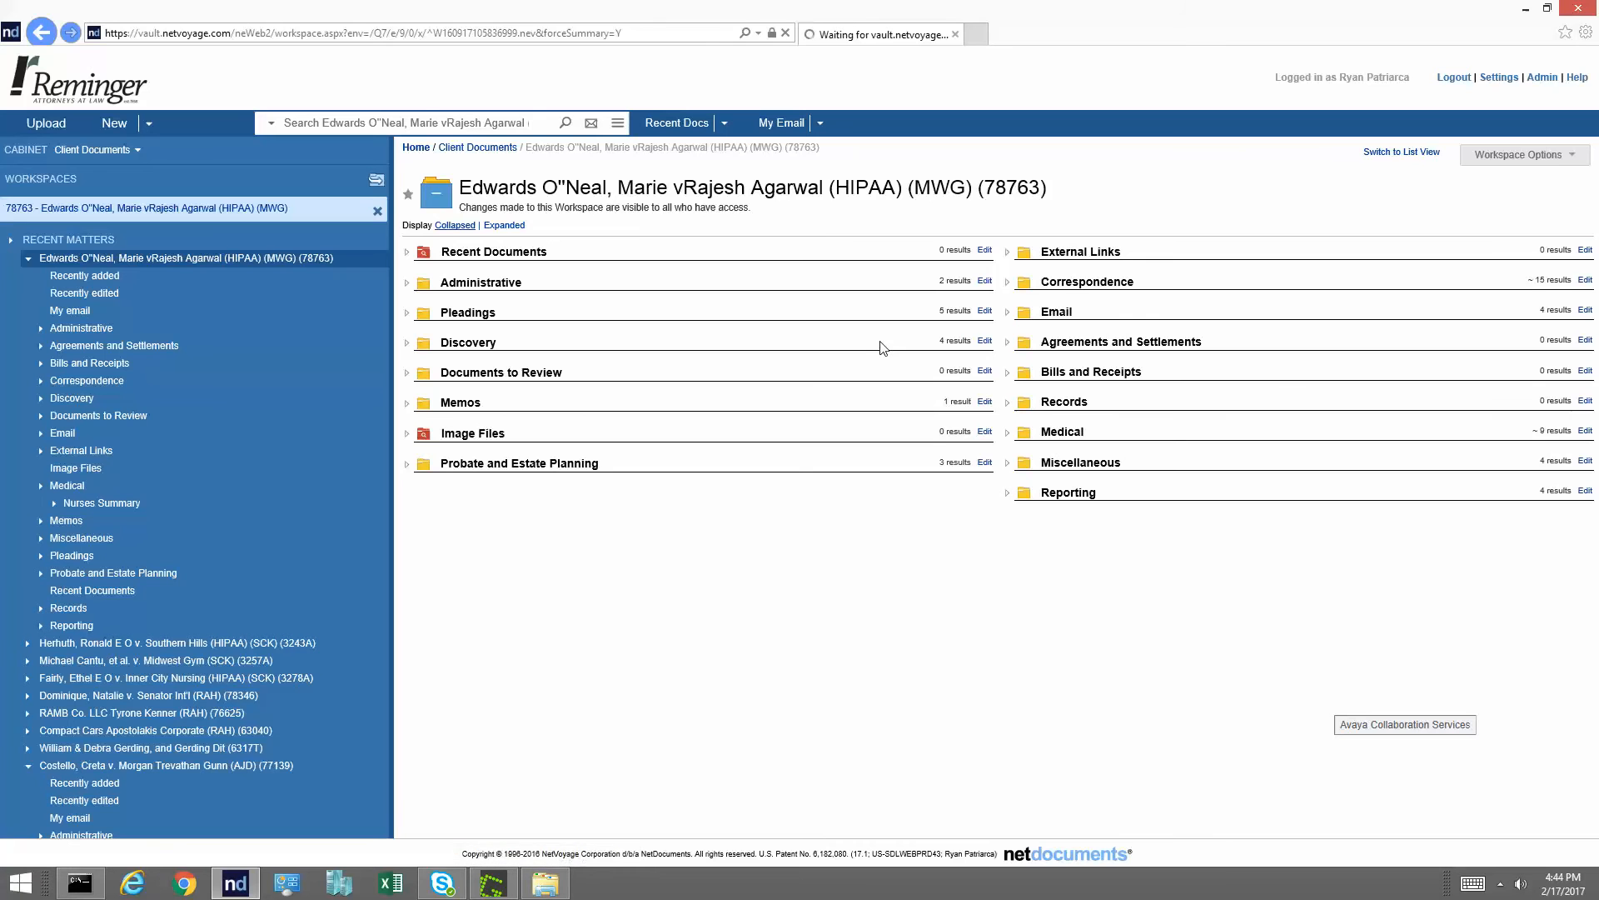
Open the Medical folder to list its nine items, including Nurses Summary.
click(1062, 430)
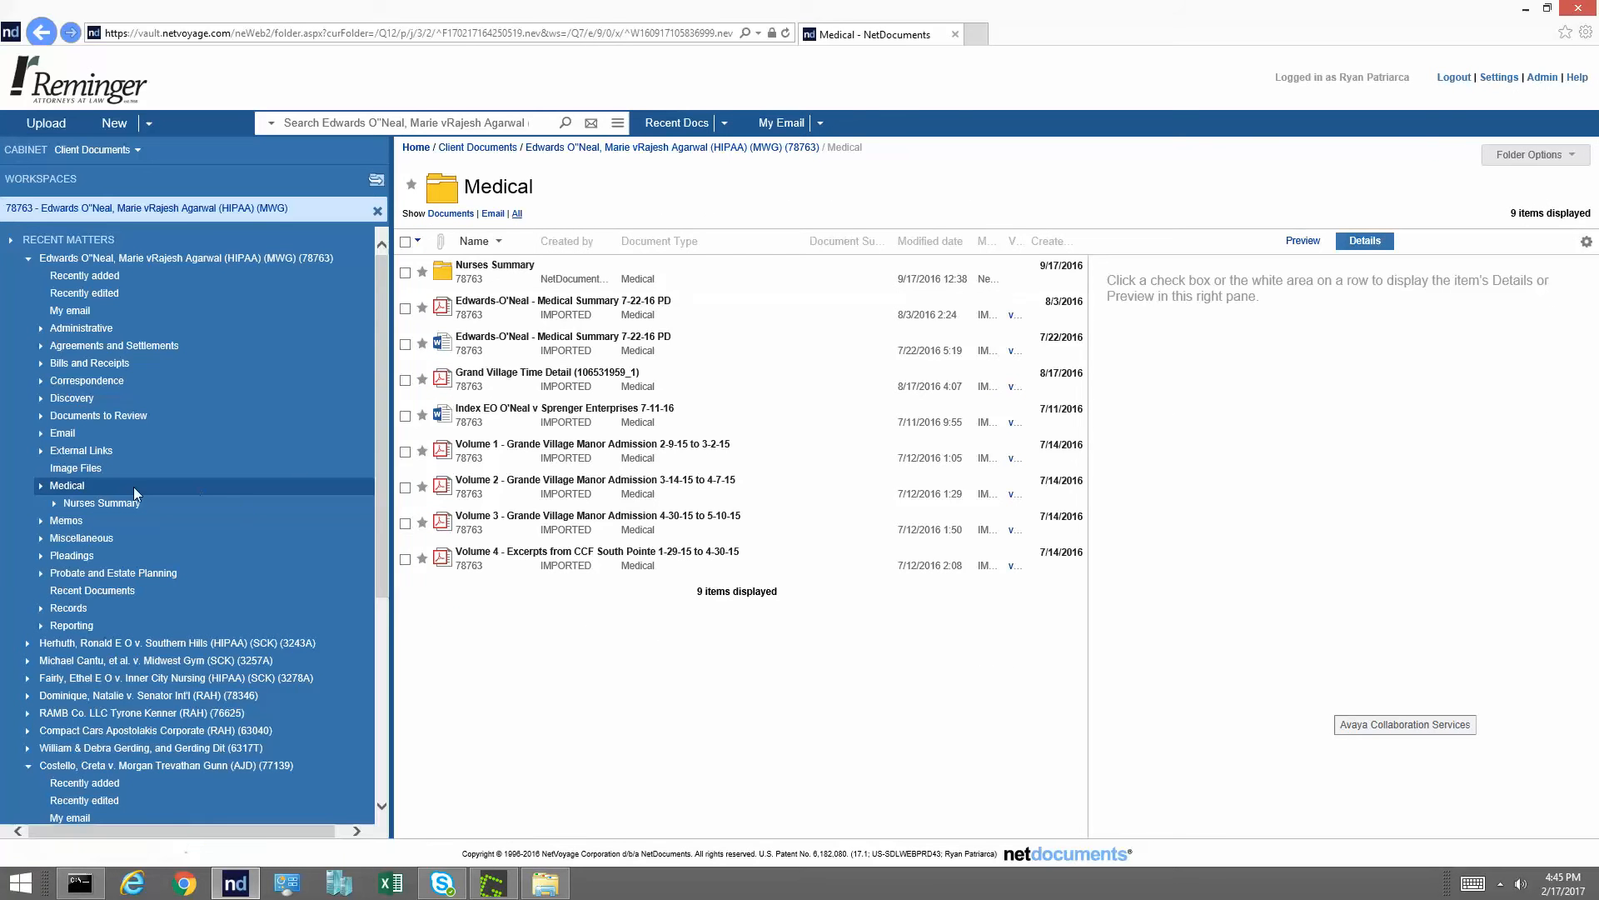
mouse_move(110, 264)
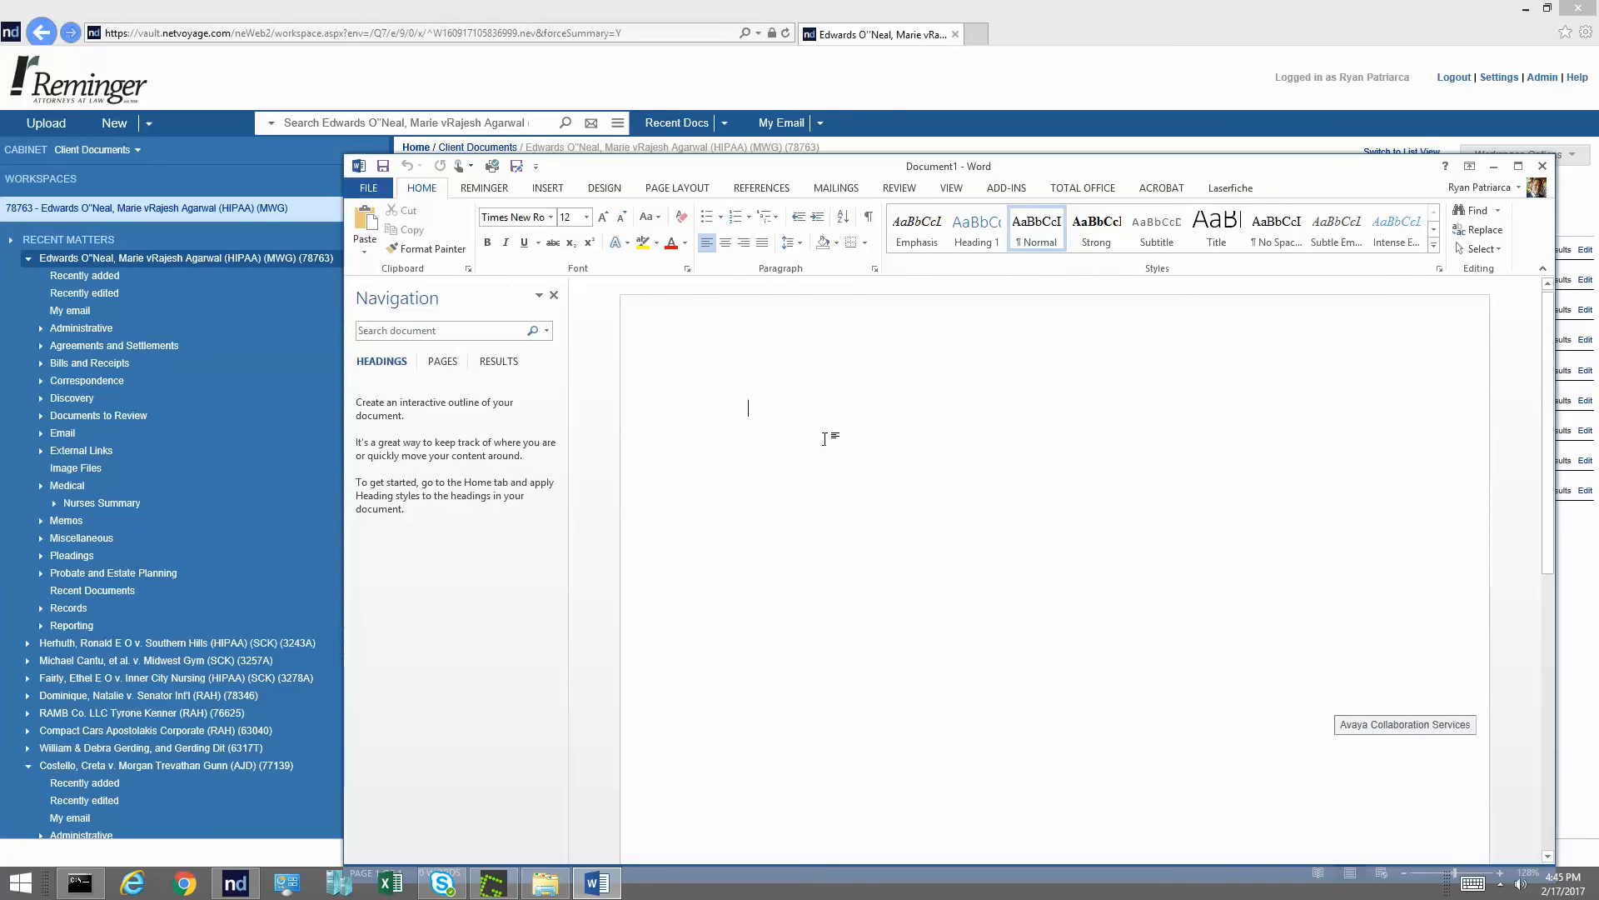
Type 'test' into a new Word document and bring up the NetDocuments Save As dialog.
text(test)
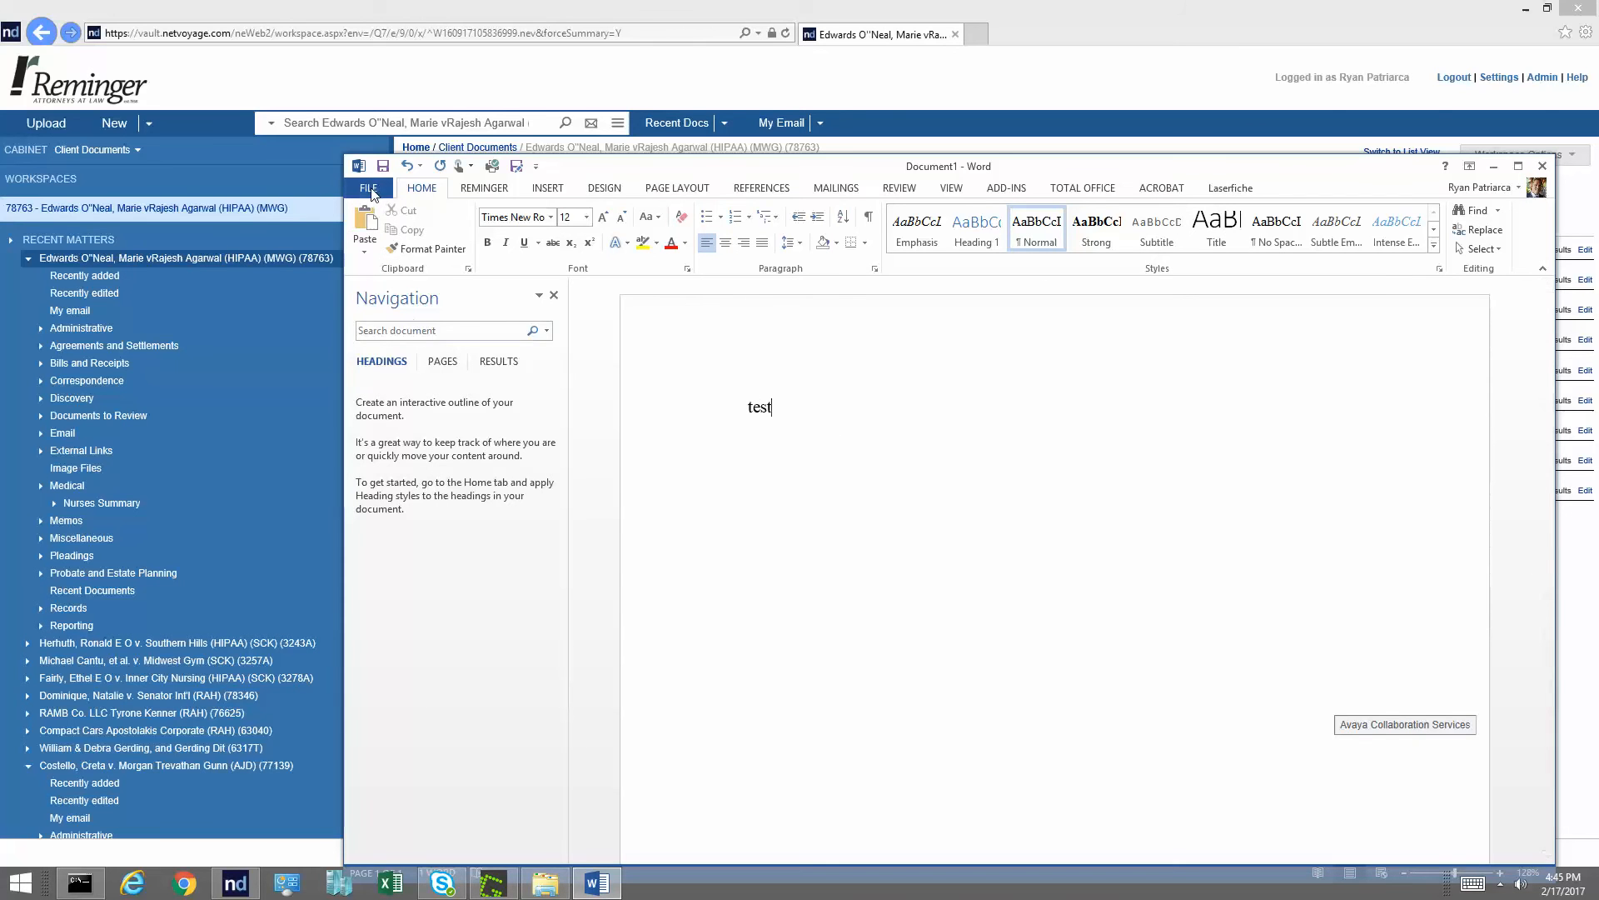
click(369, 188)
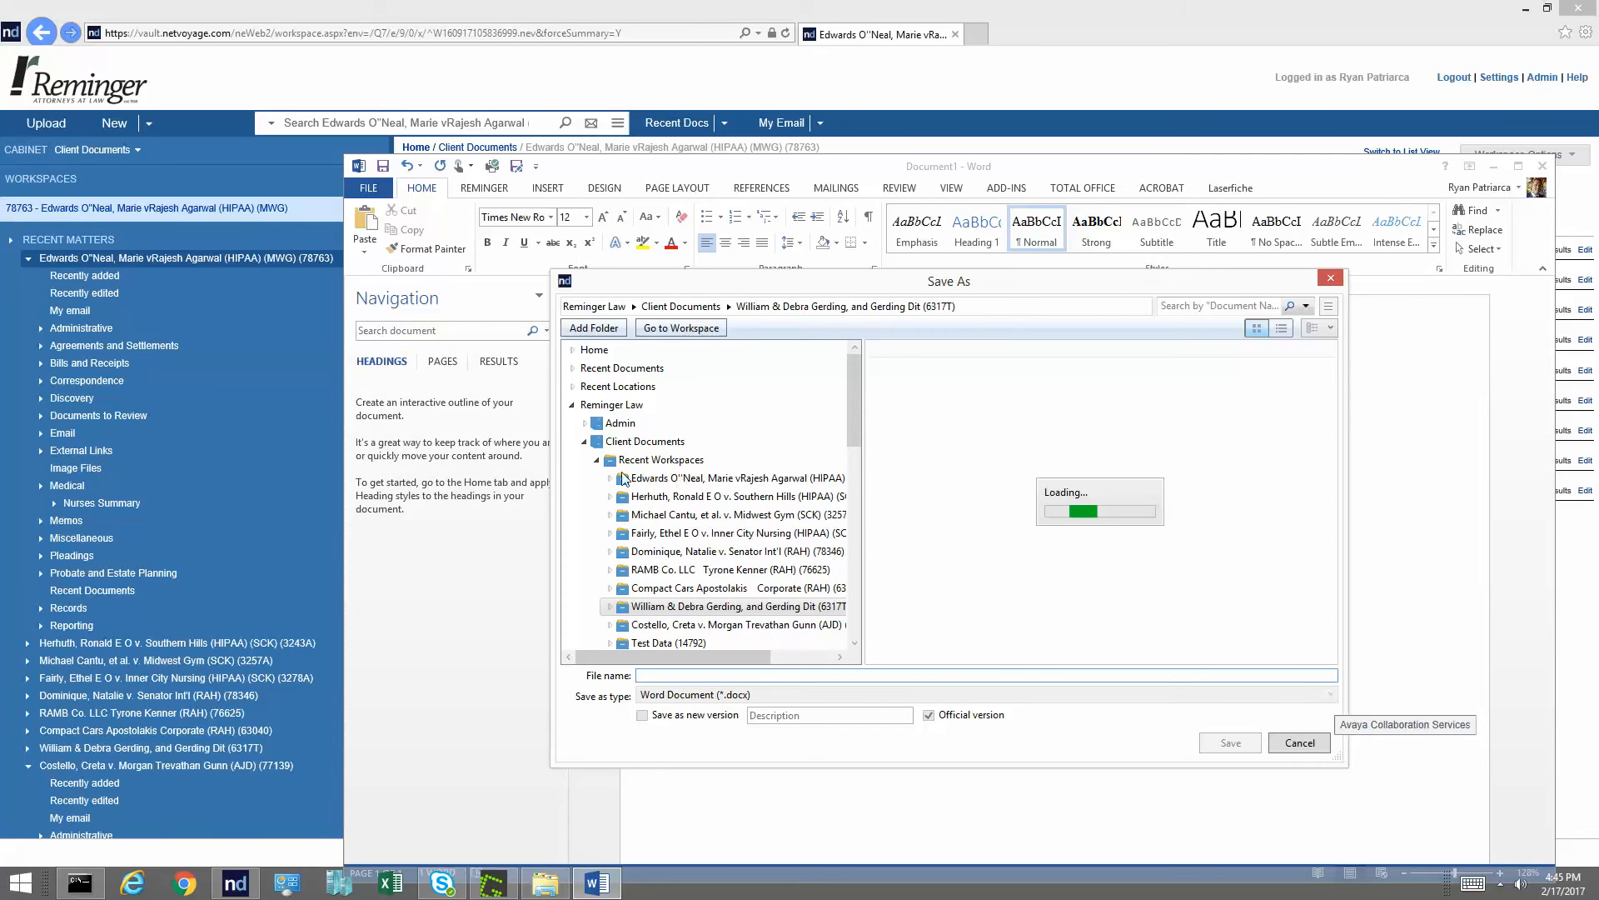
Save the document as TEST to the Edwards O'Neal workspace with document type Insurance.
click(737, 606)
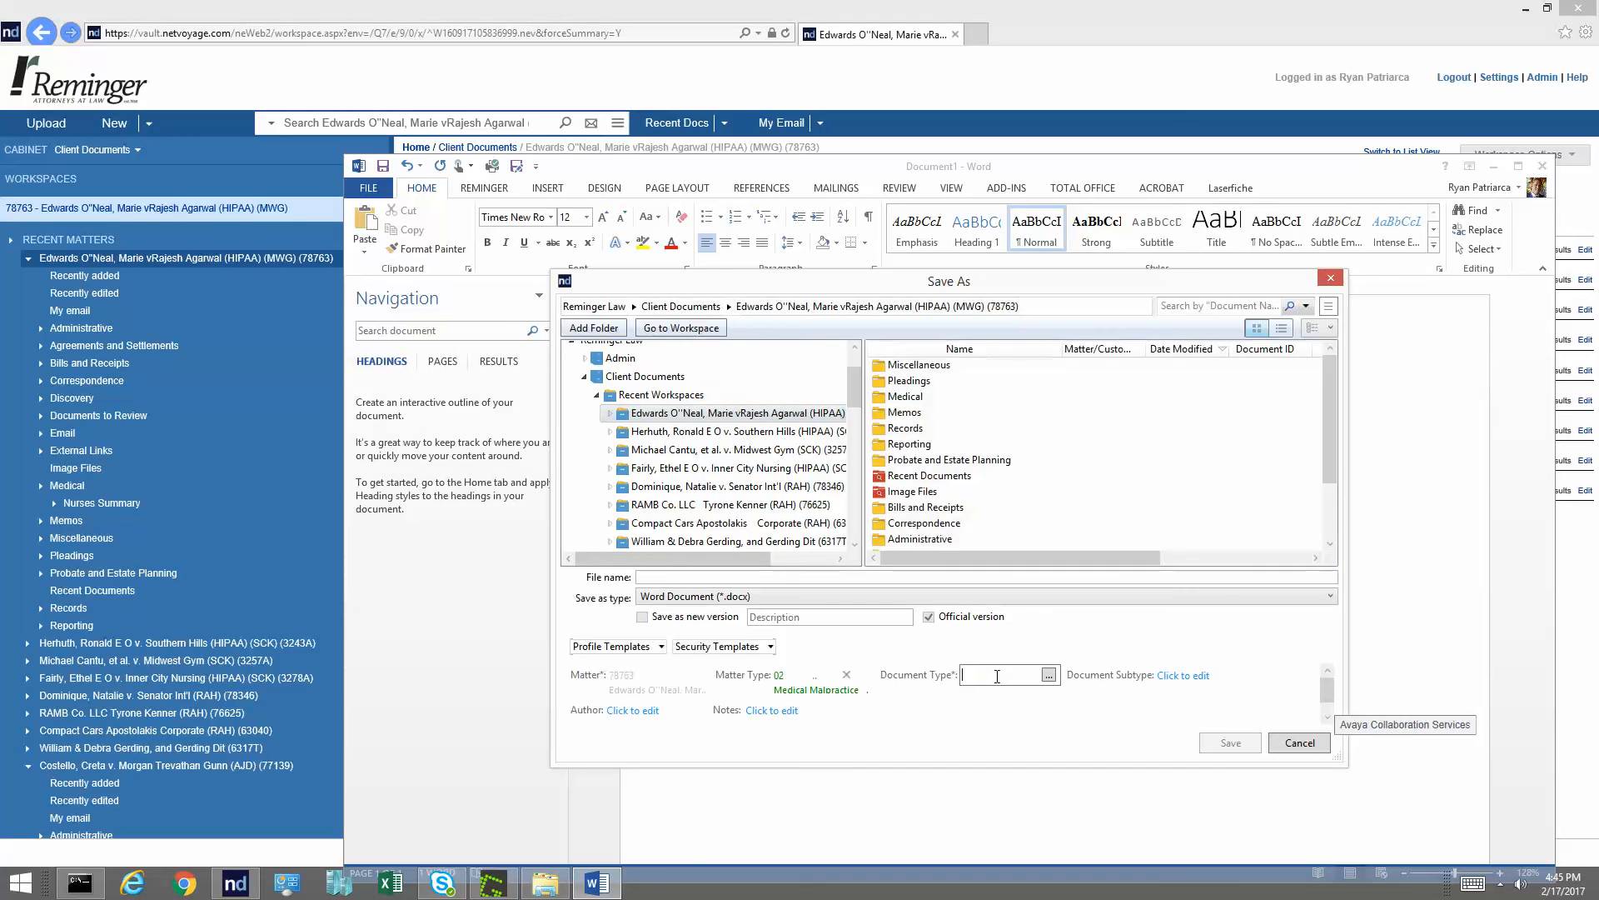
text(insu)
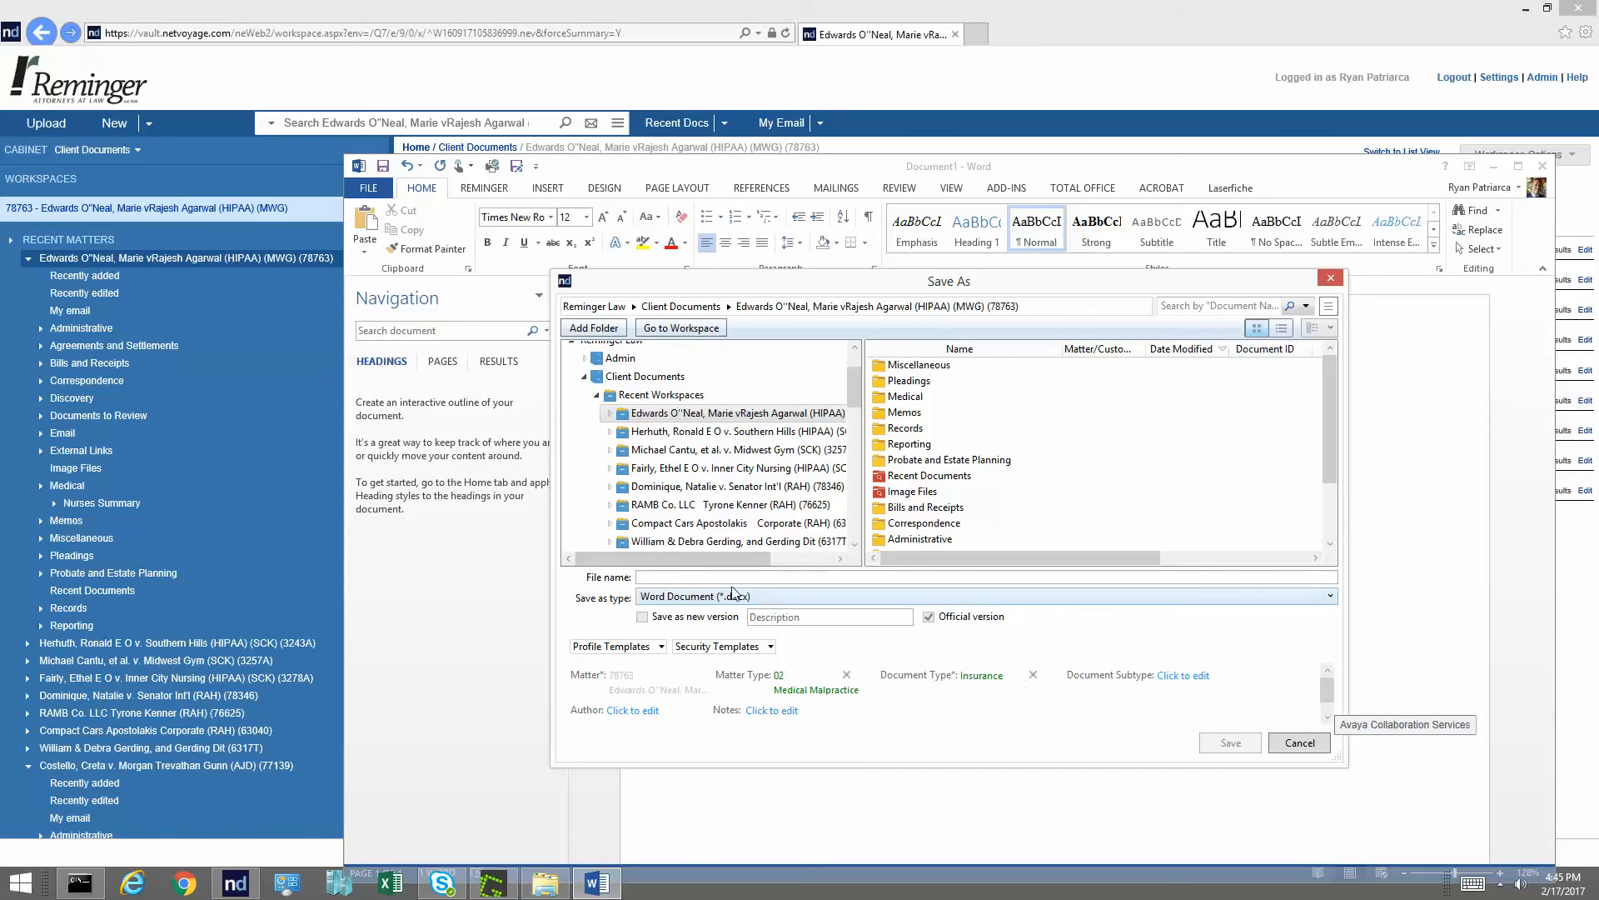
text(TEST)
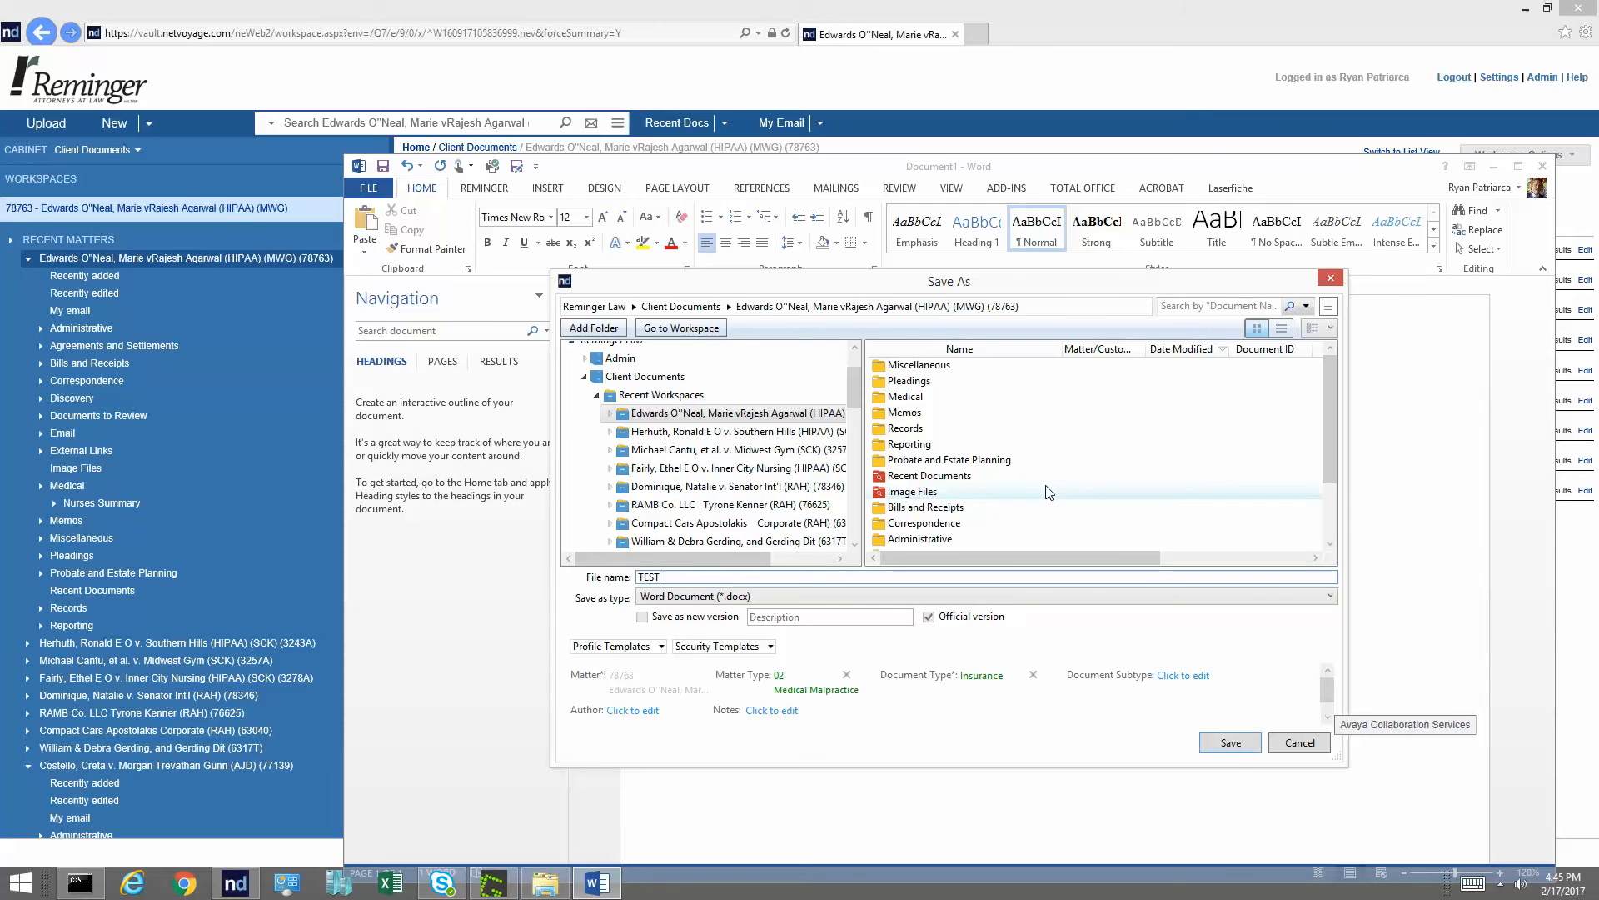
click(1230, 743)
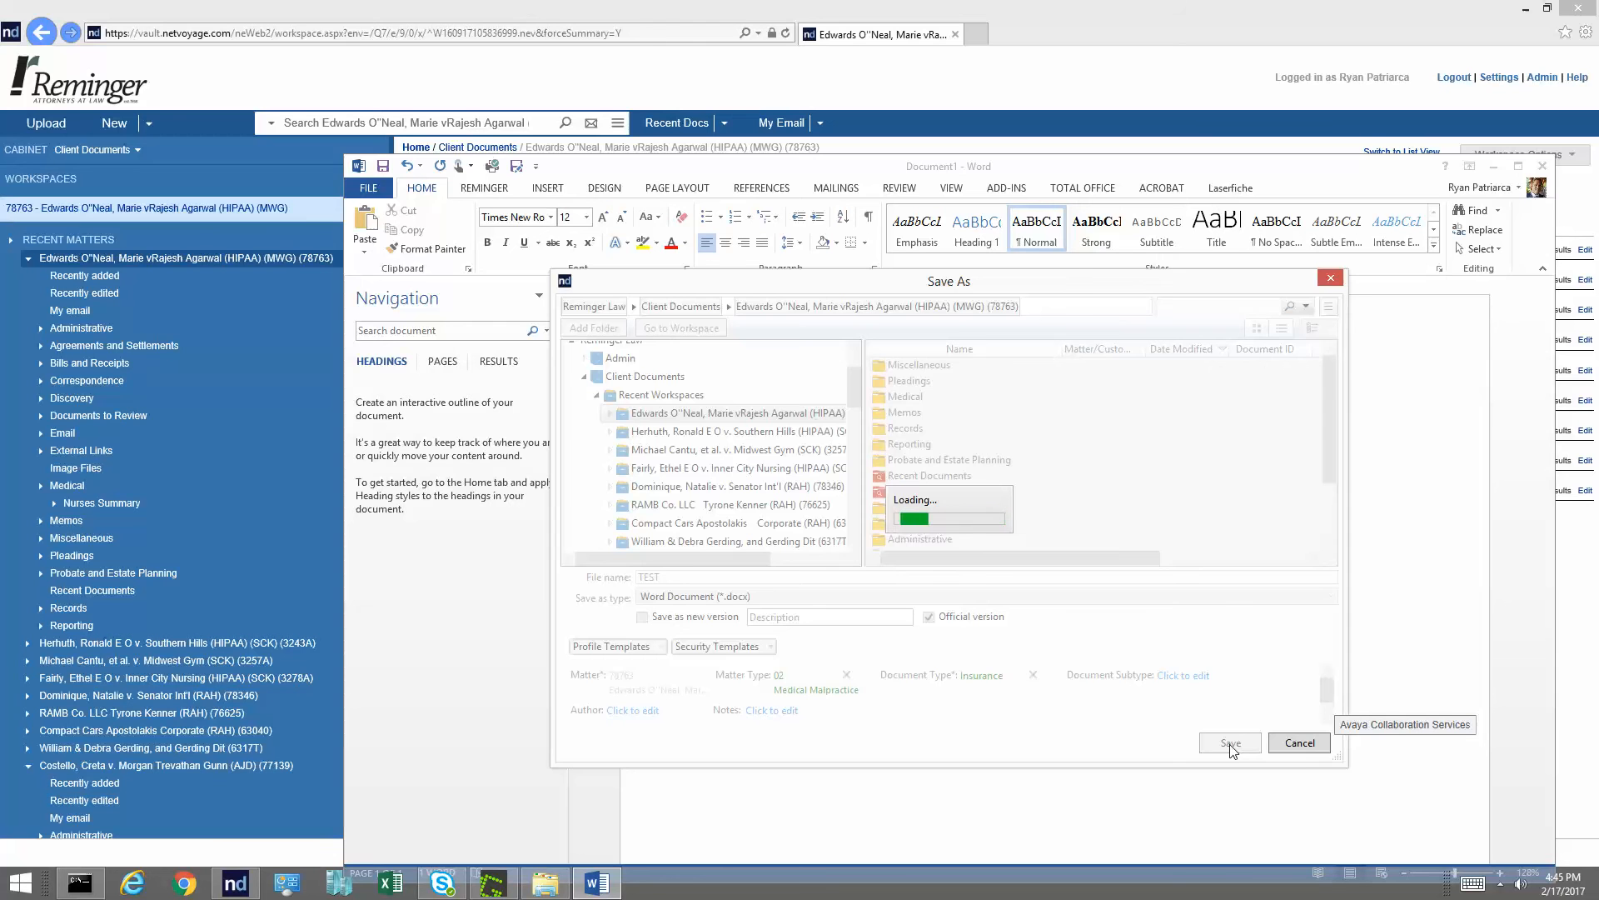
click(1230, 742)
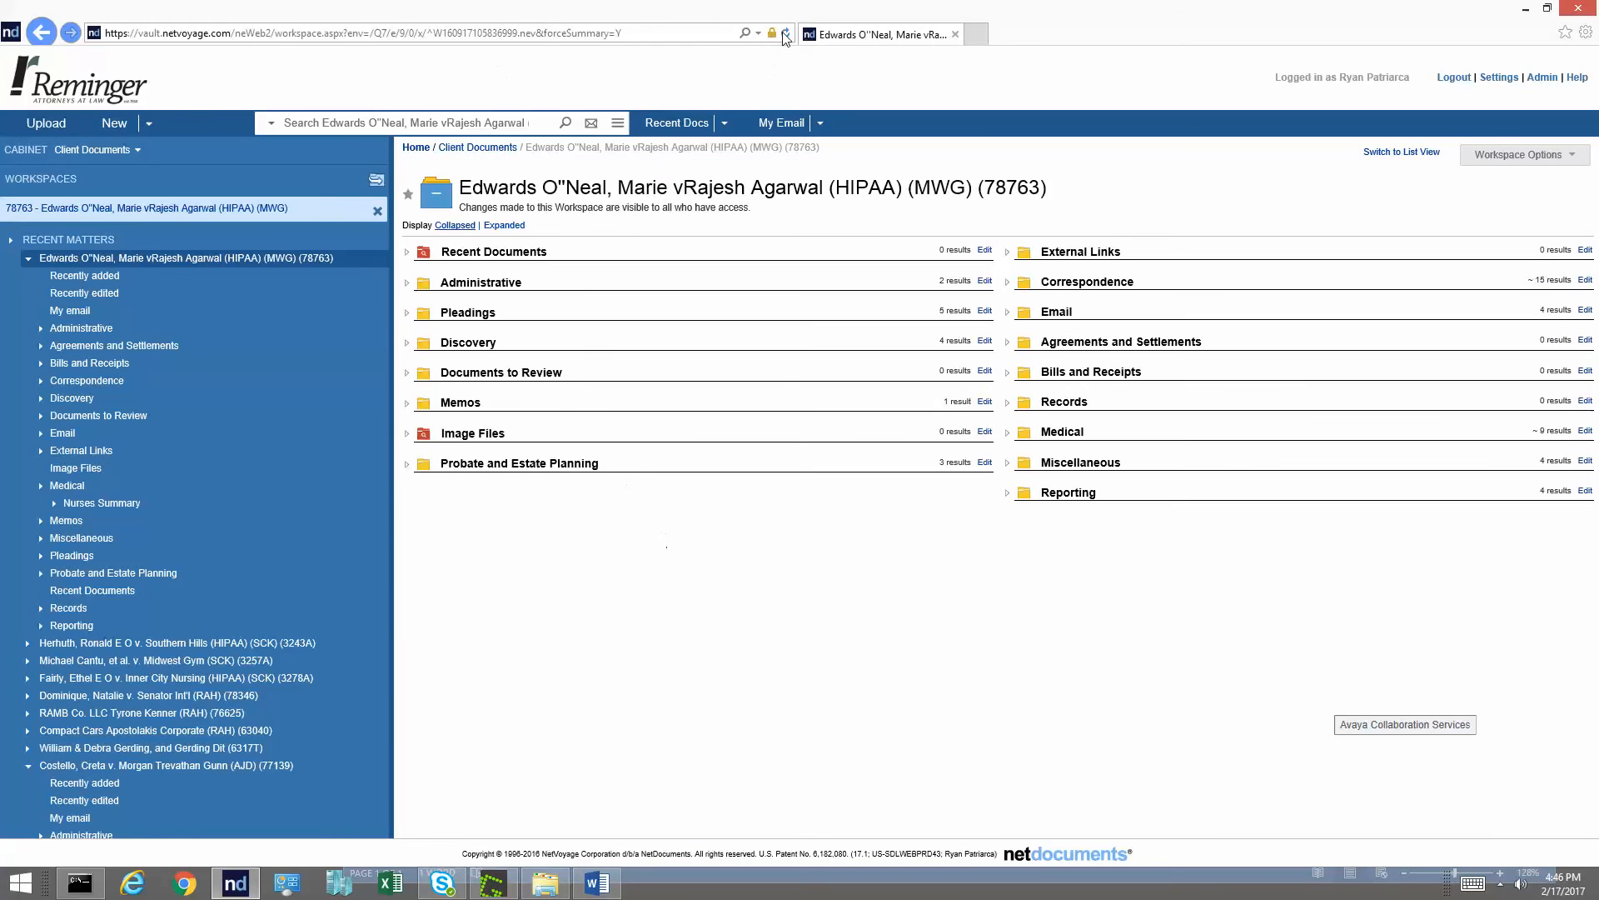
Reload the workspace so the Insurance folder appears, then return to the overview.
click(785, 33)
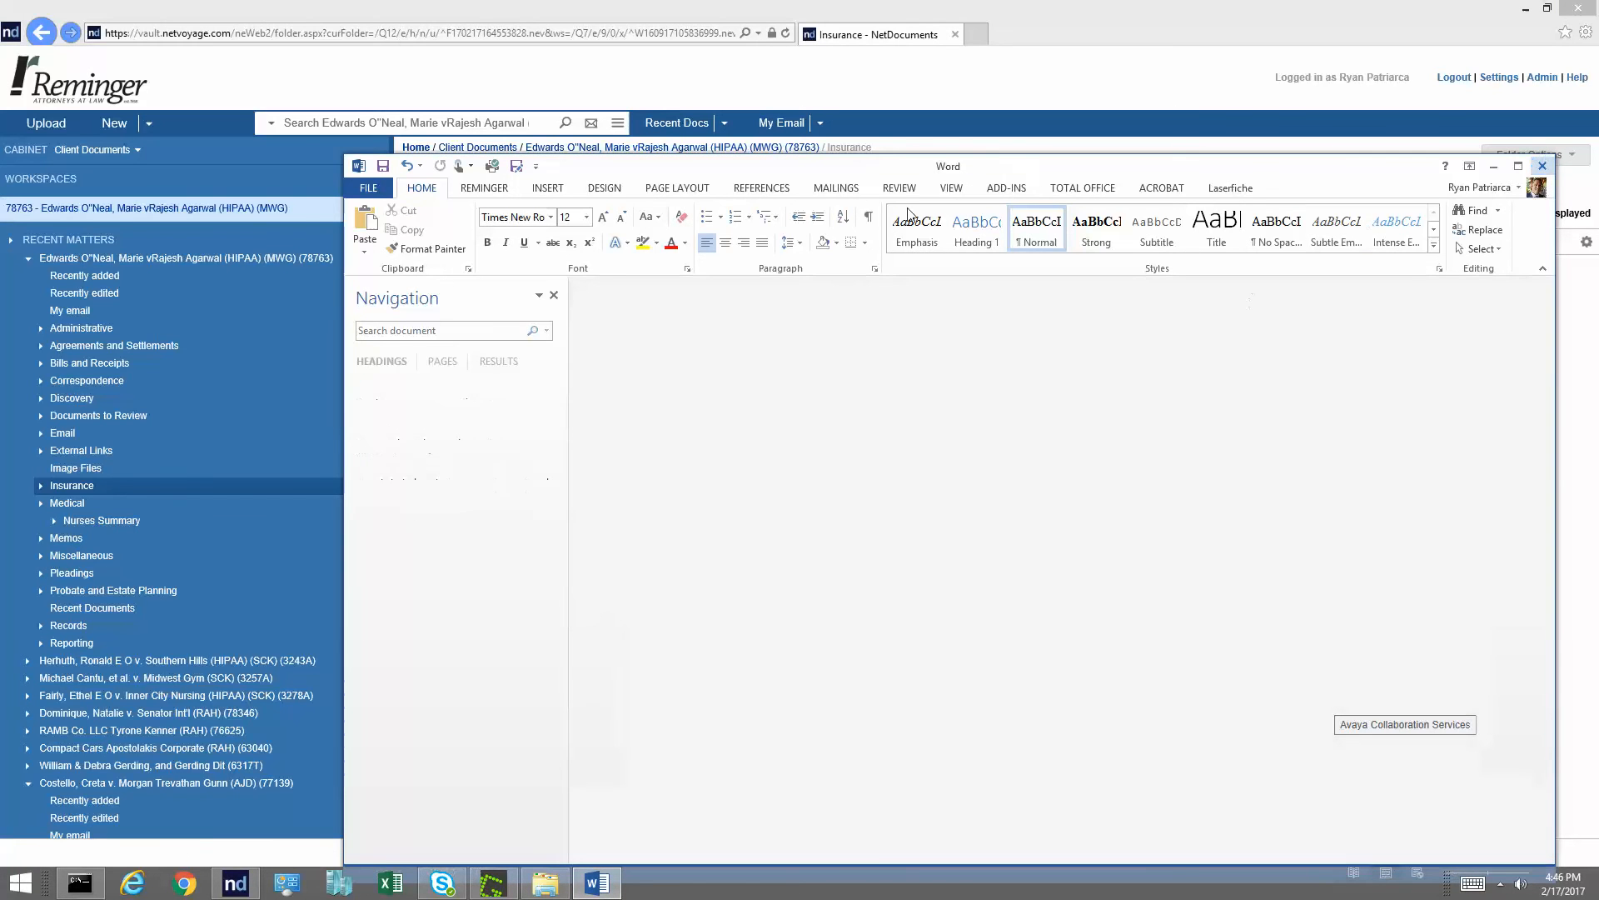
click(1540, 167)
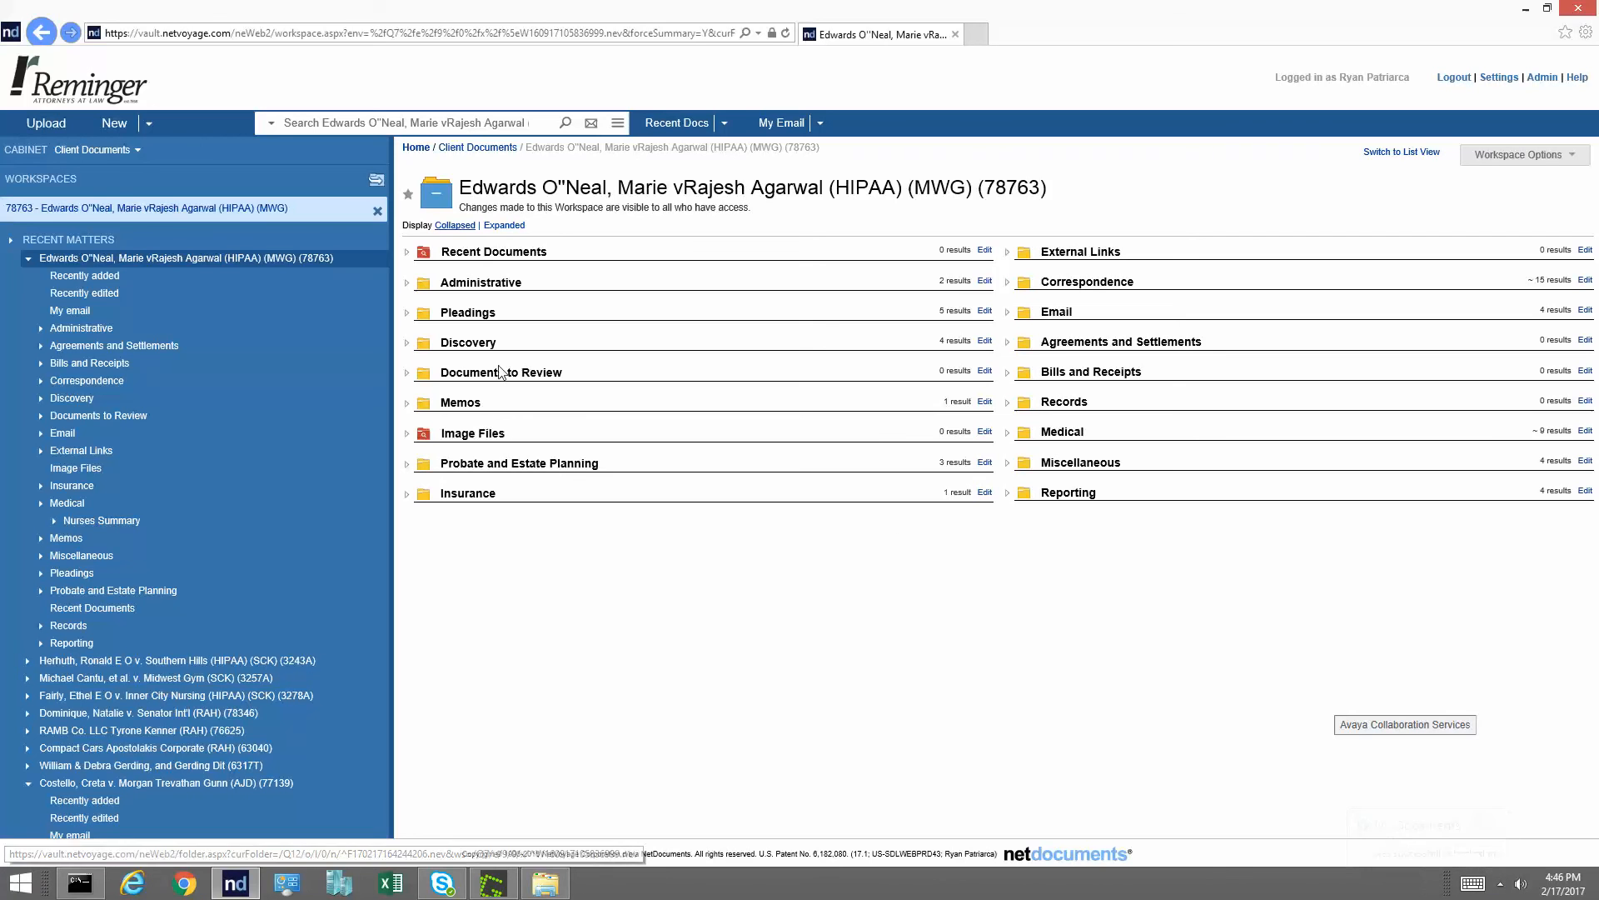
mouse_move(522, 467)
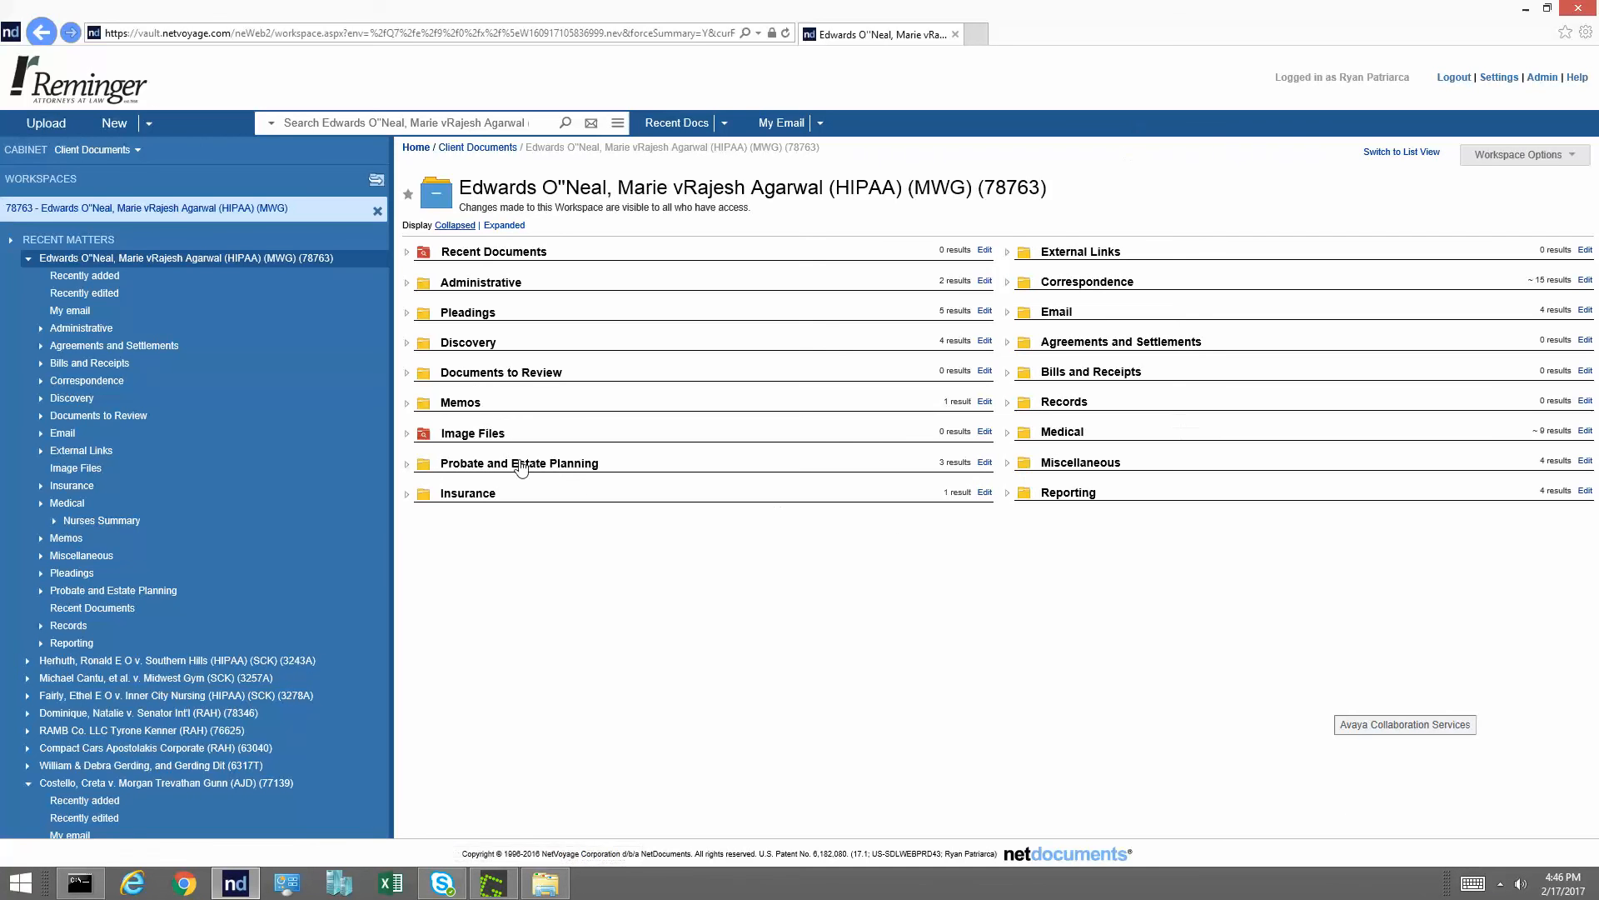
mouse_move(1523, 168)
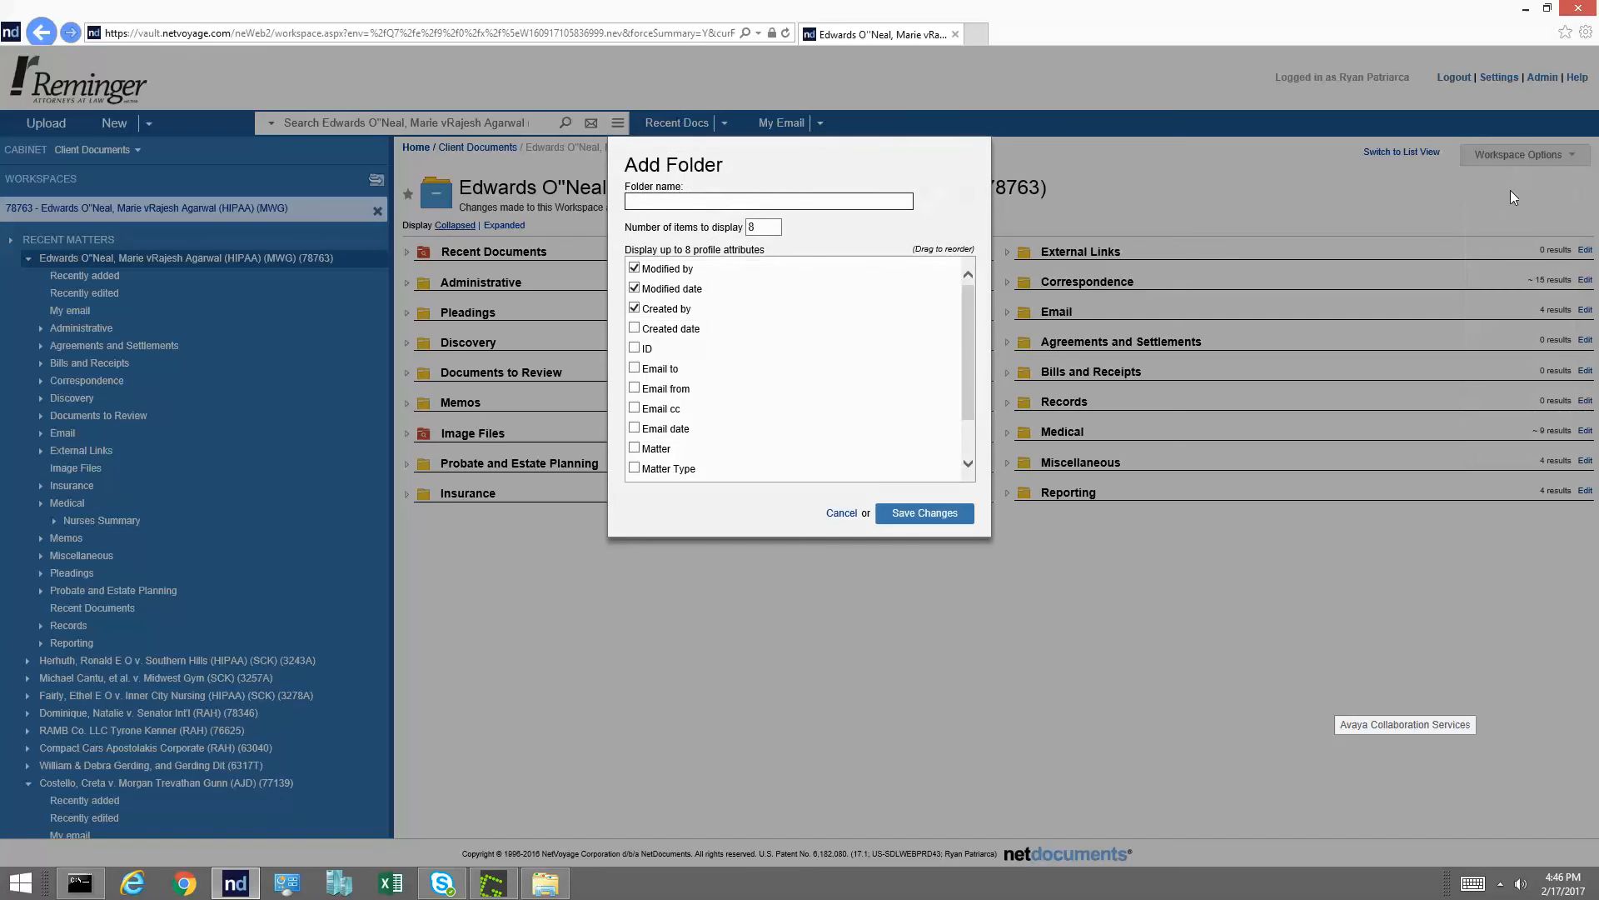
Create a folder named RYAN in the workspace and open it.
text(RYAN)
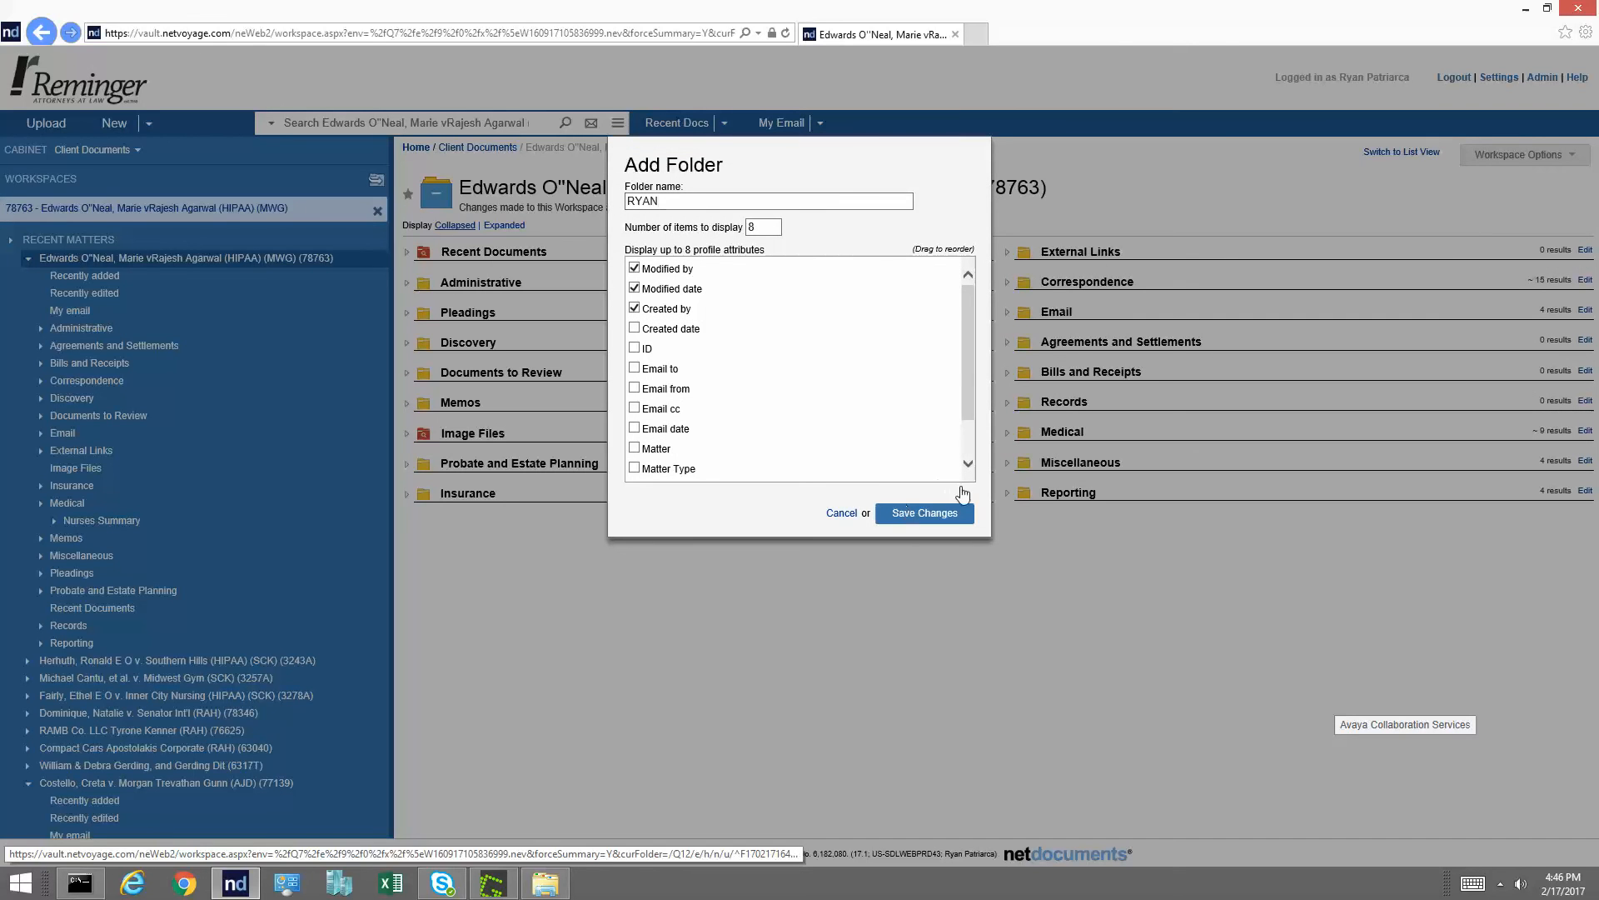
click(922, 513)
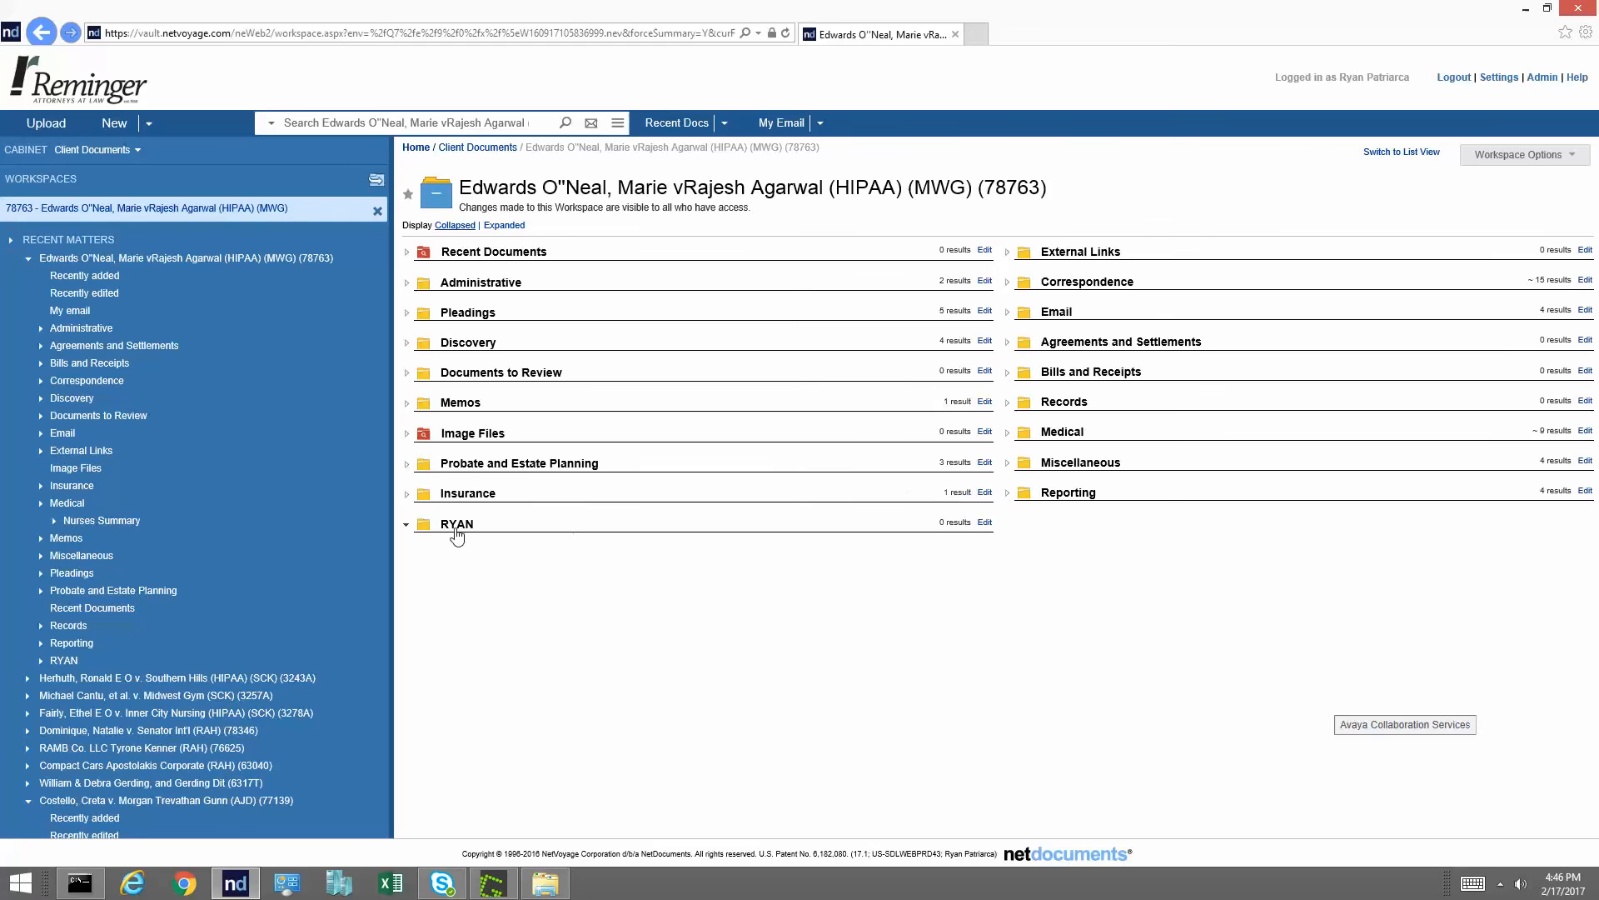
click(456, 523)
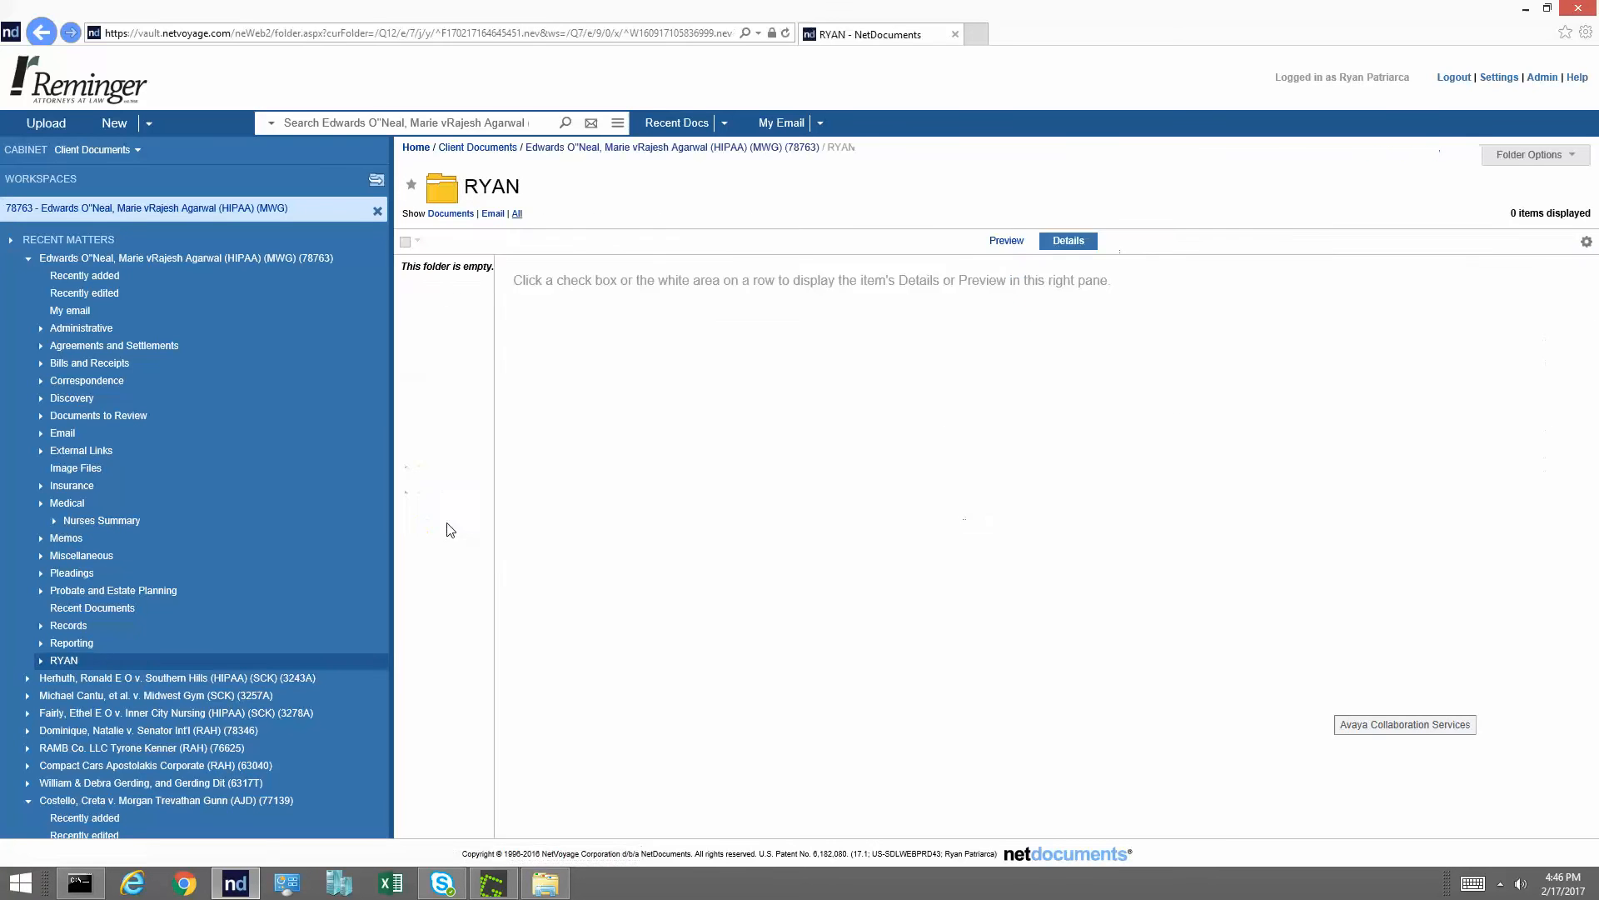
Profile the RYAN folder with document type Miscellaneous and save the changes.
click(1530, 154)
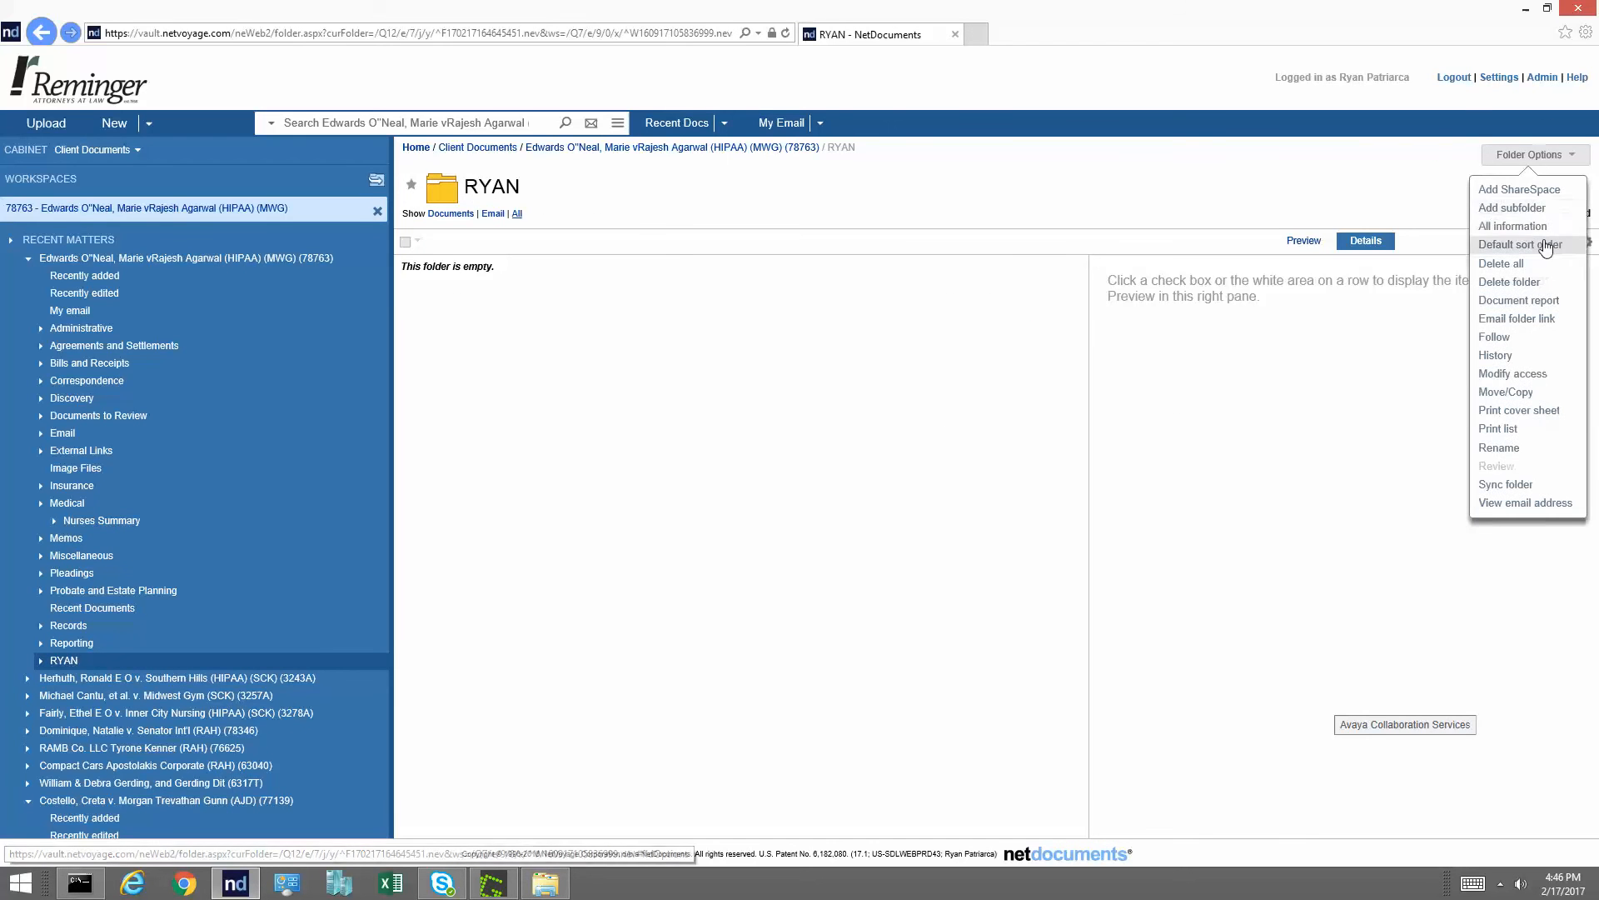
click(1514, 225)
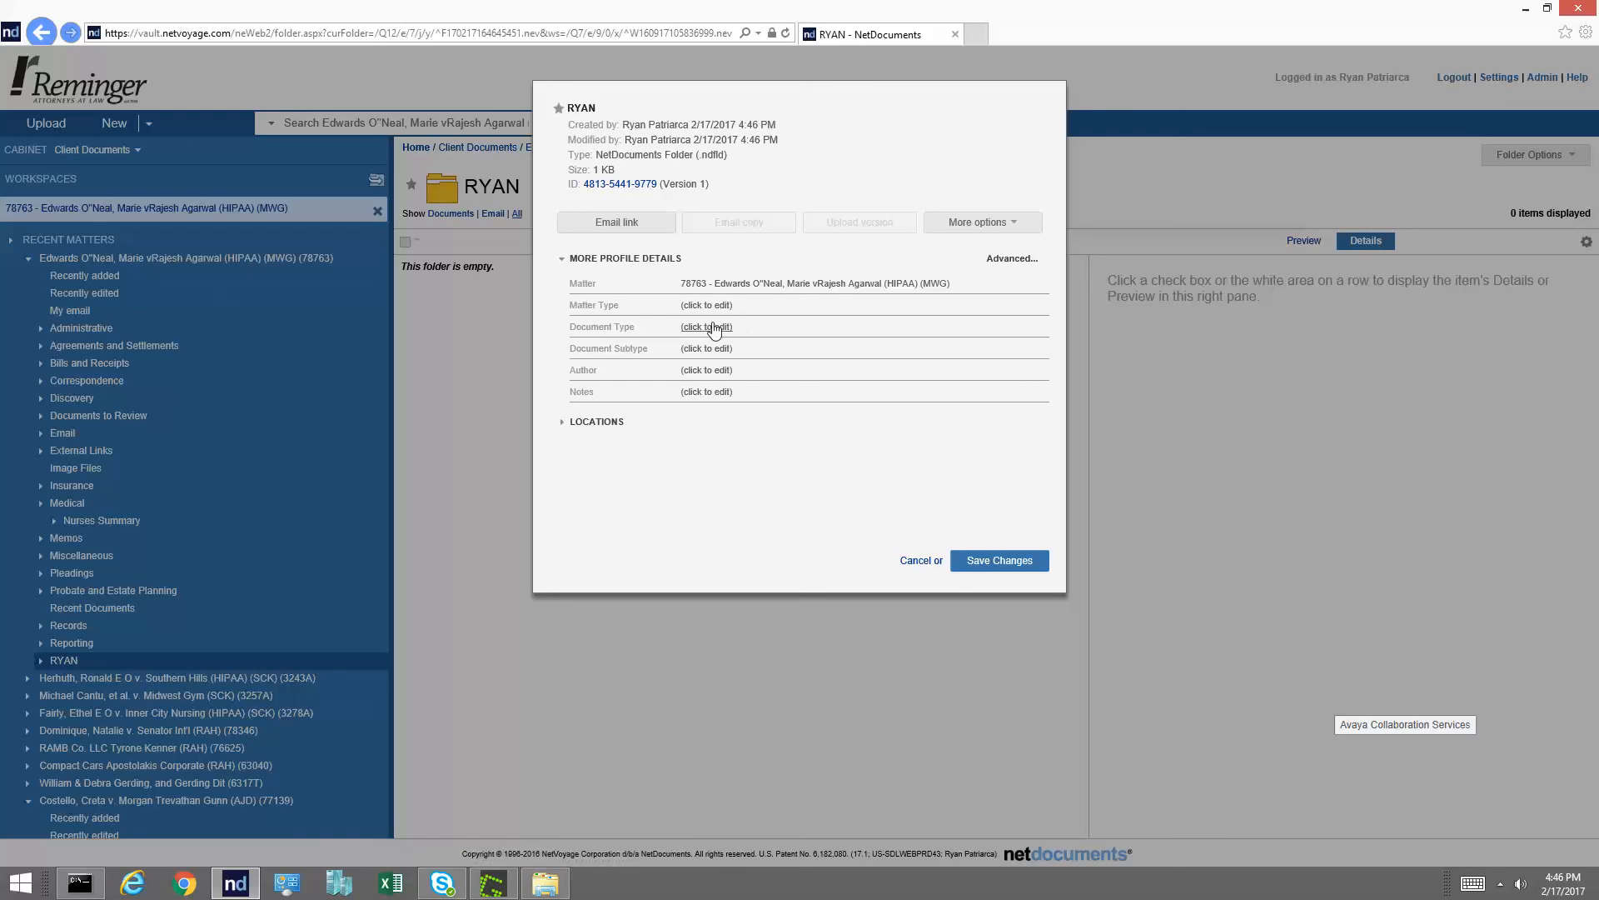
click(706, 327)
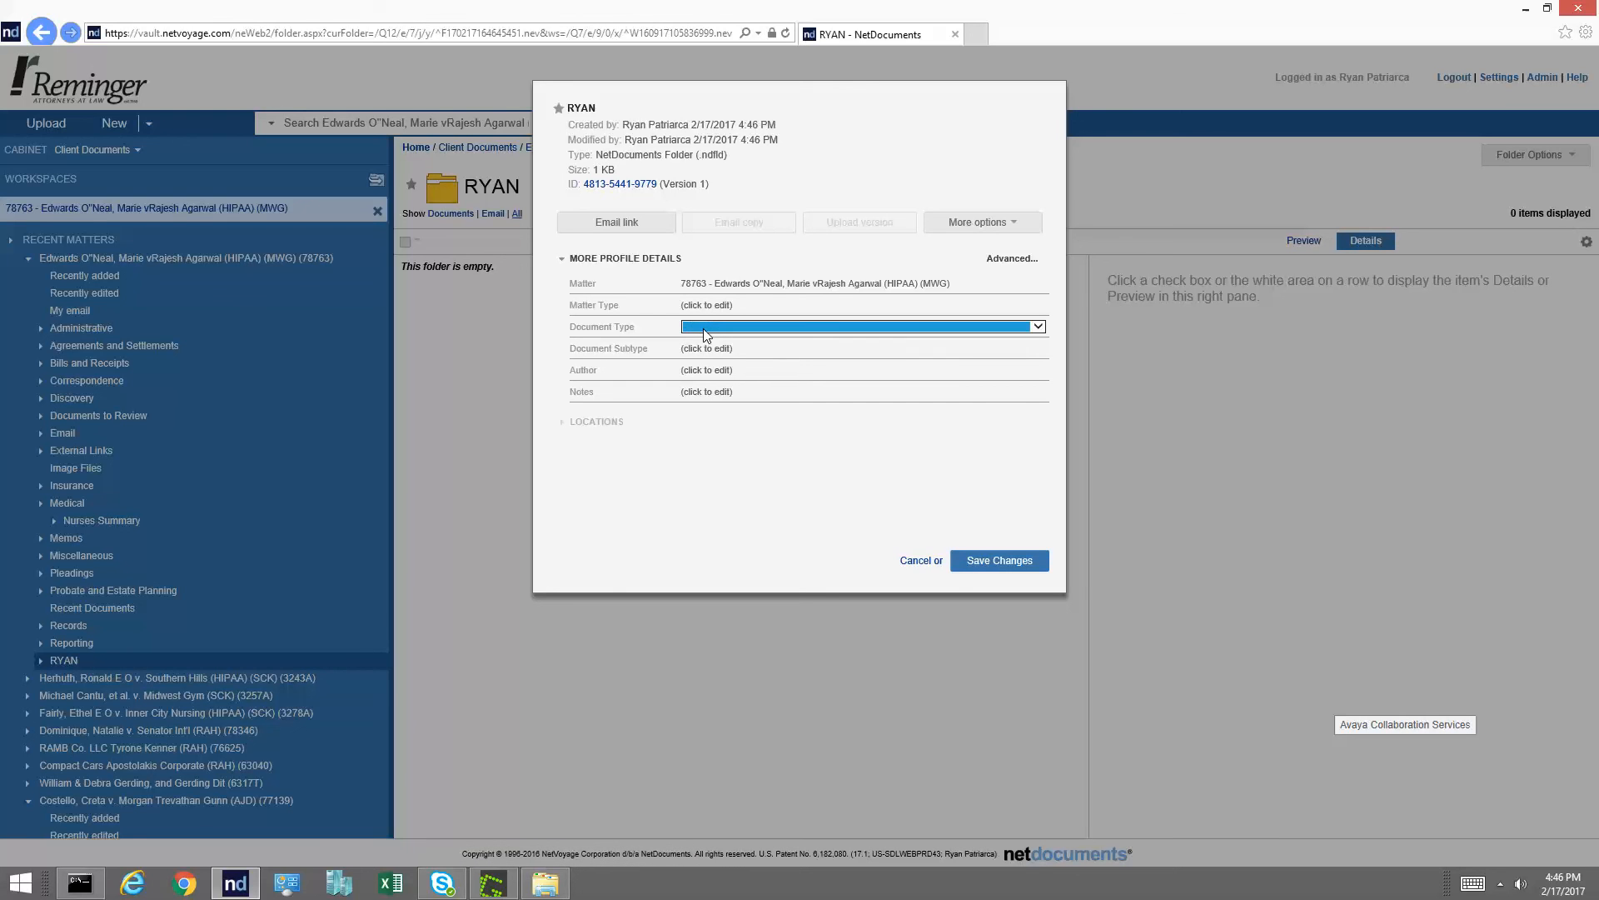
click(1036, 326)
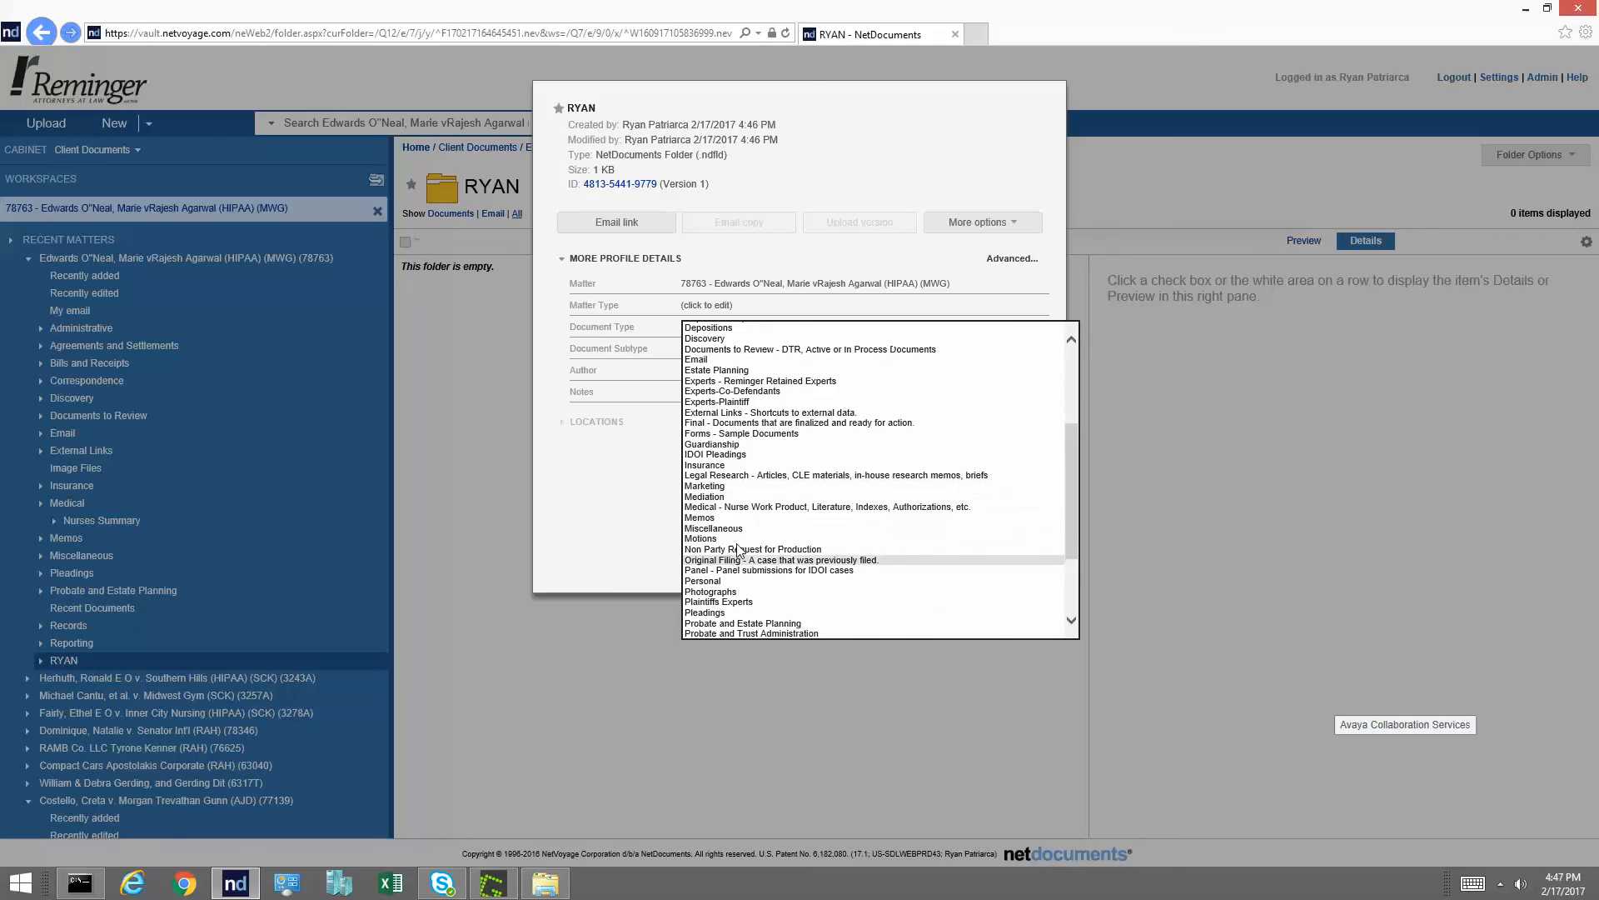
click(714, 527)
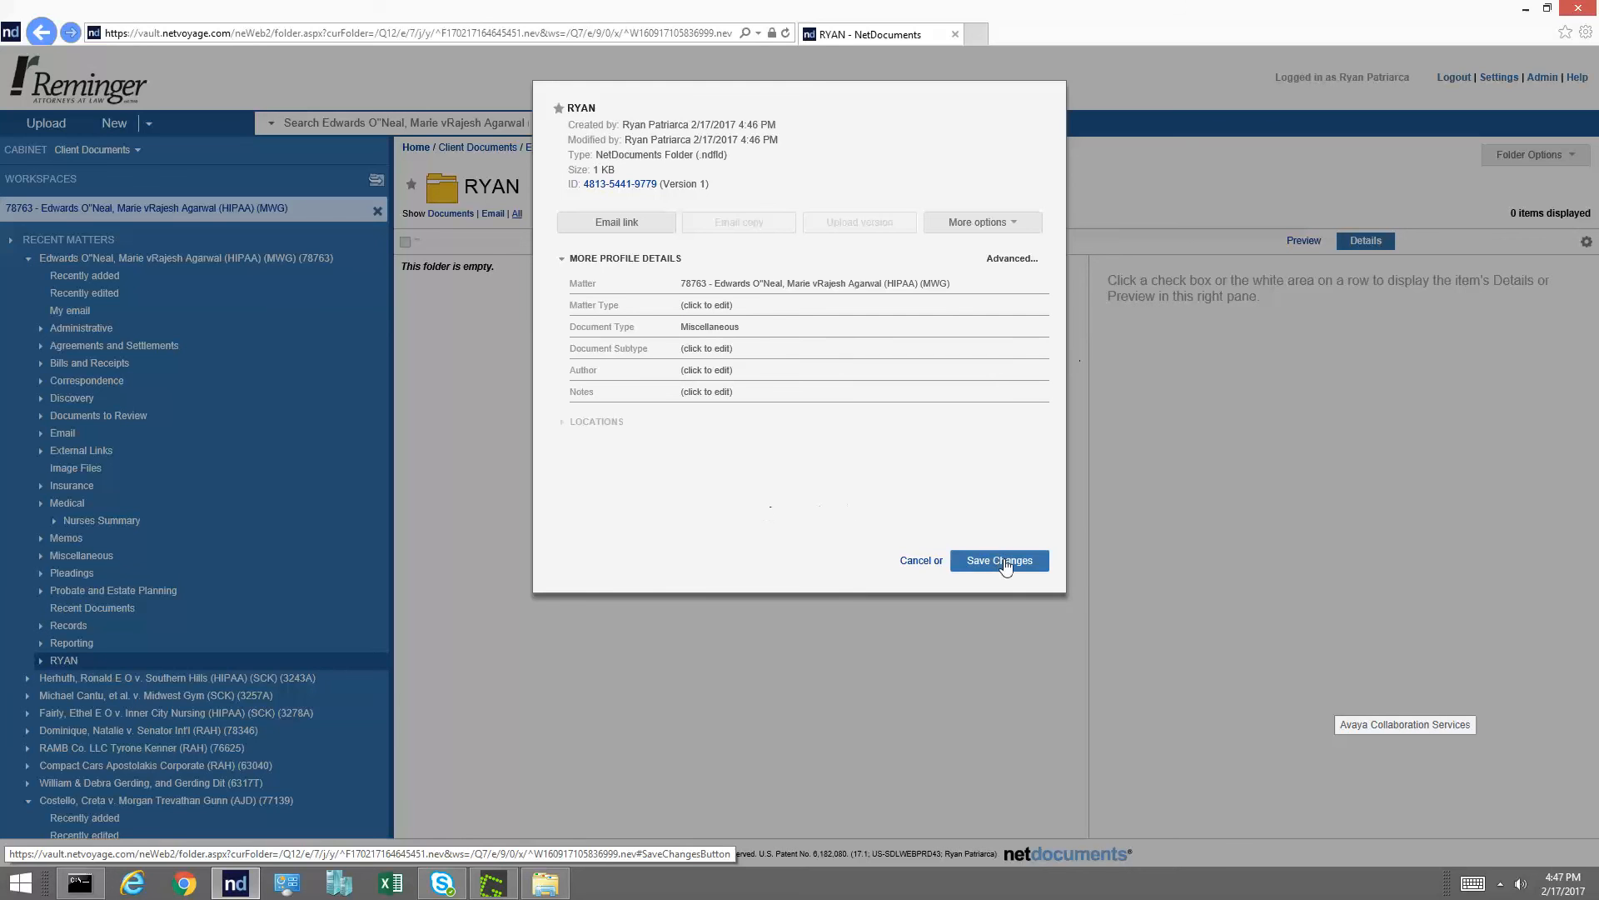
click(998, 560)
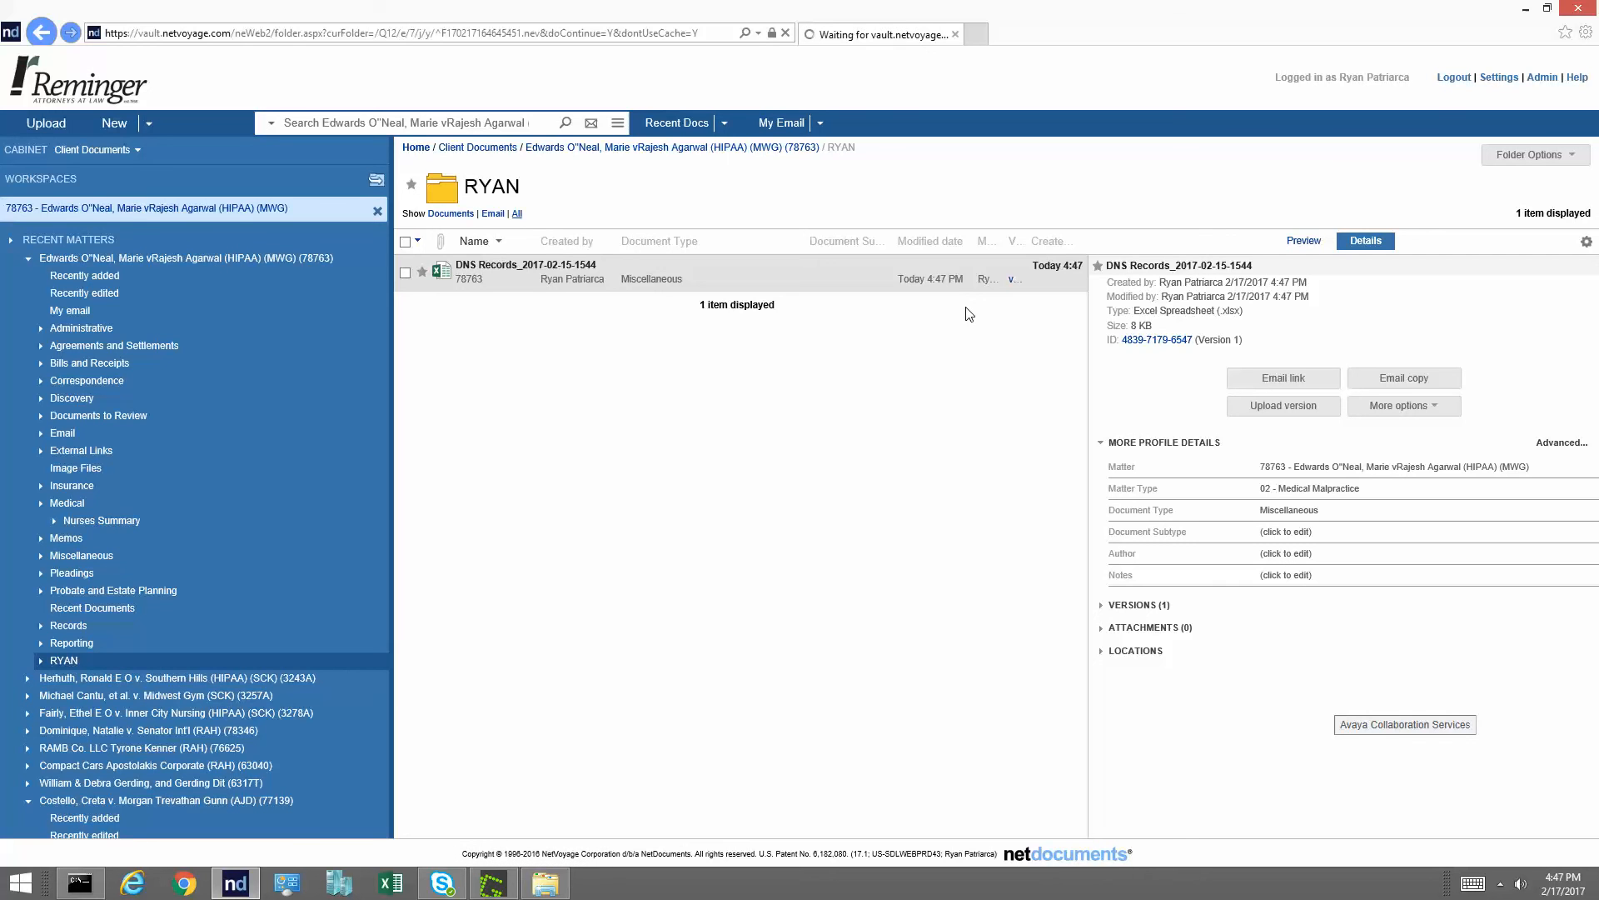
click(672, 147)
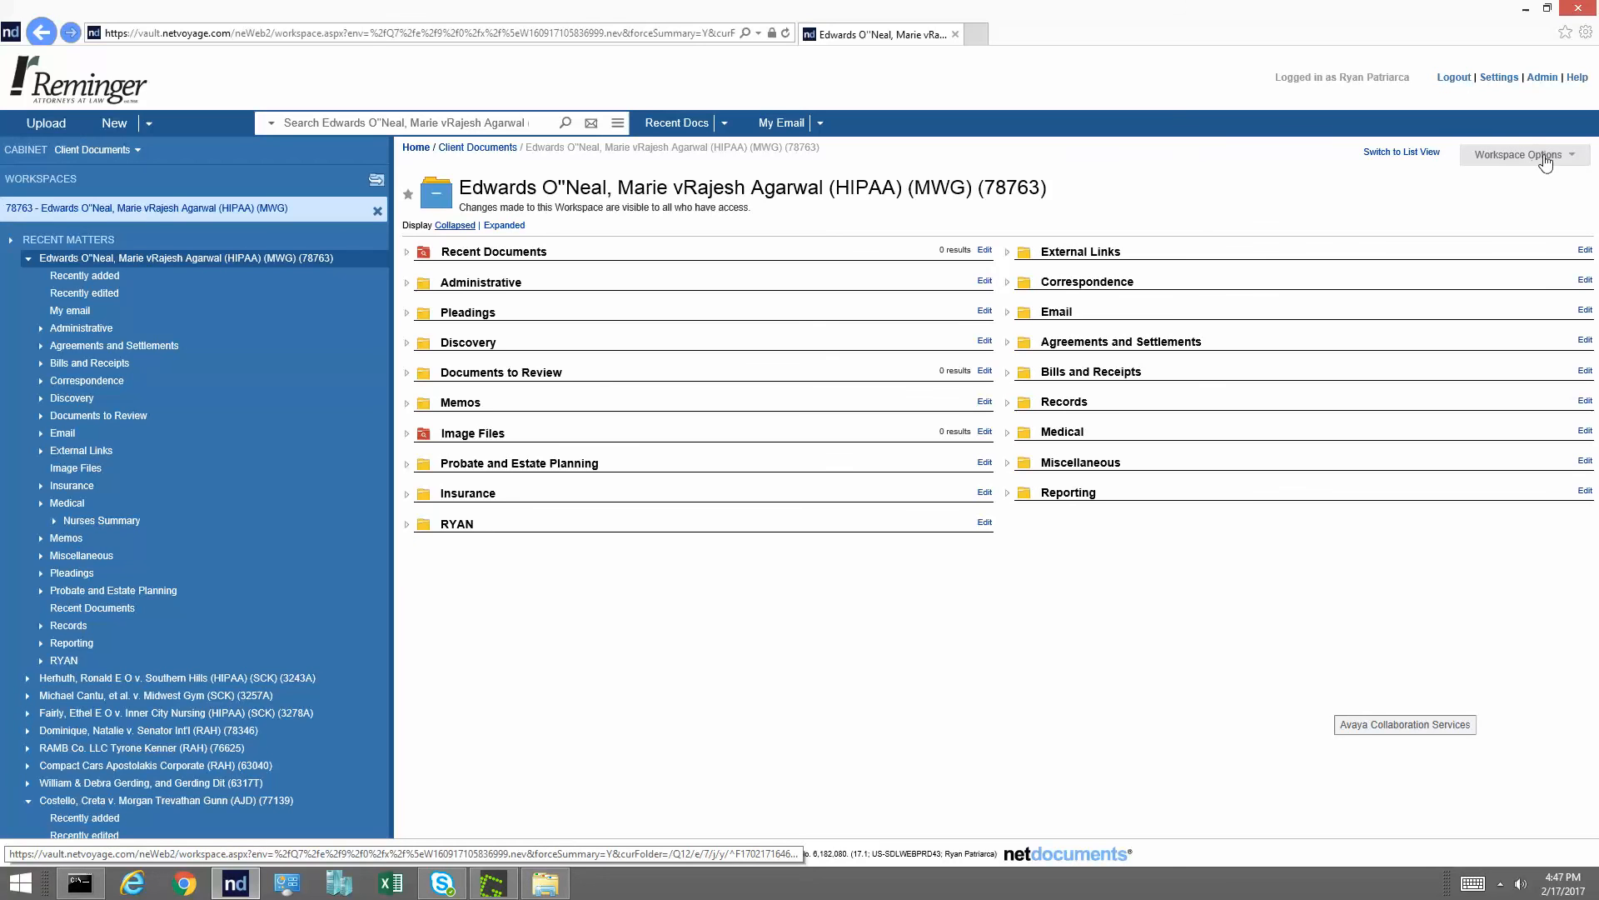
Open the Workspace Options dropdown on the Edwards O'Neal workspace overview.
click(1519, 154)
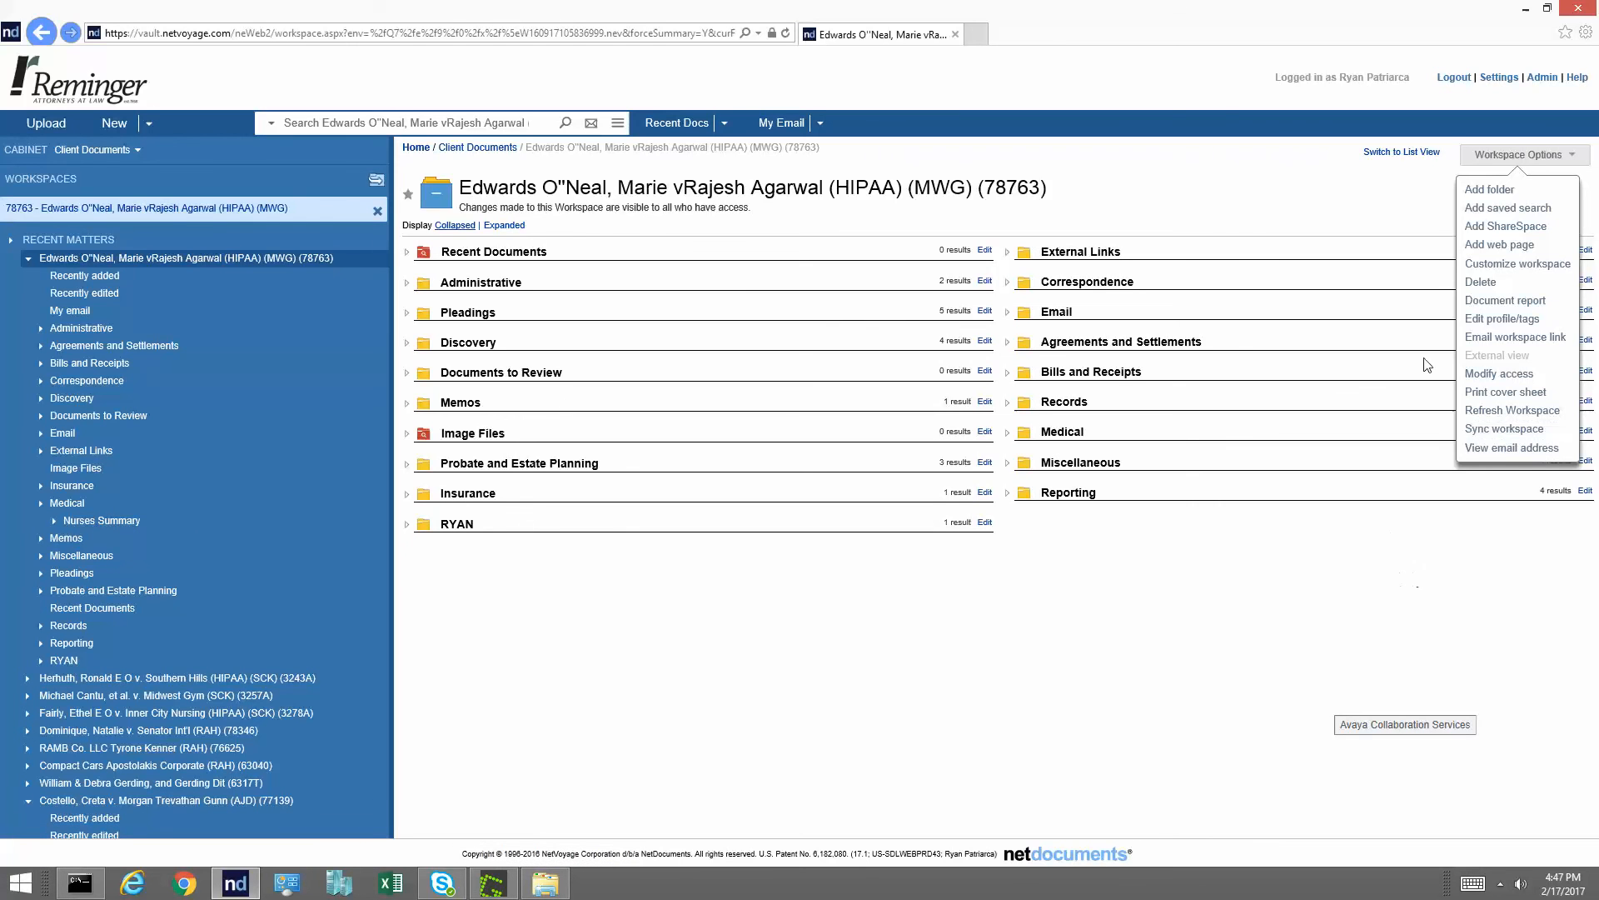
mouse_move(940, 494)
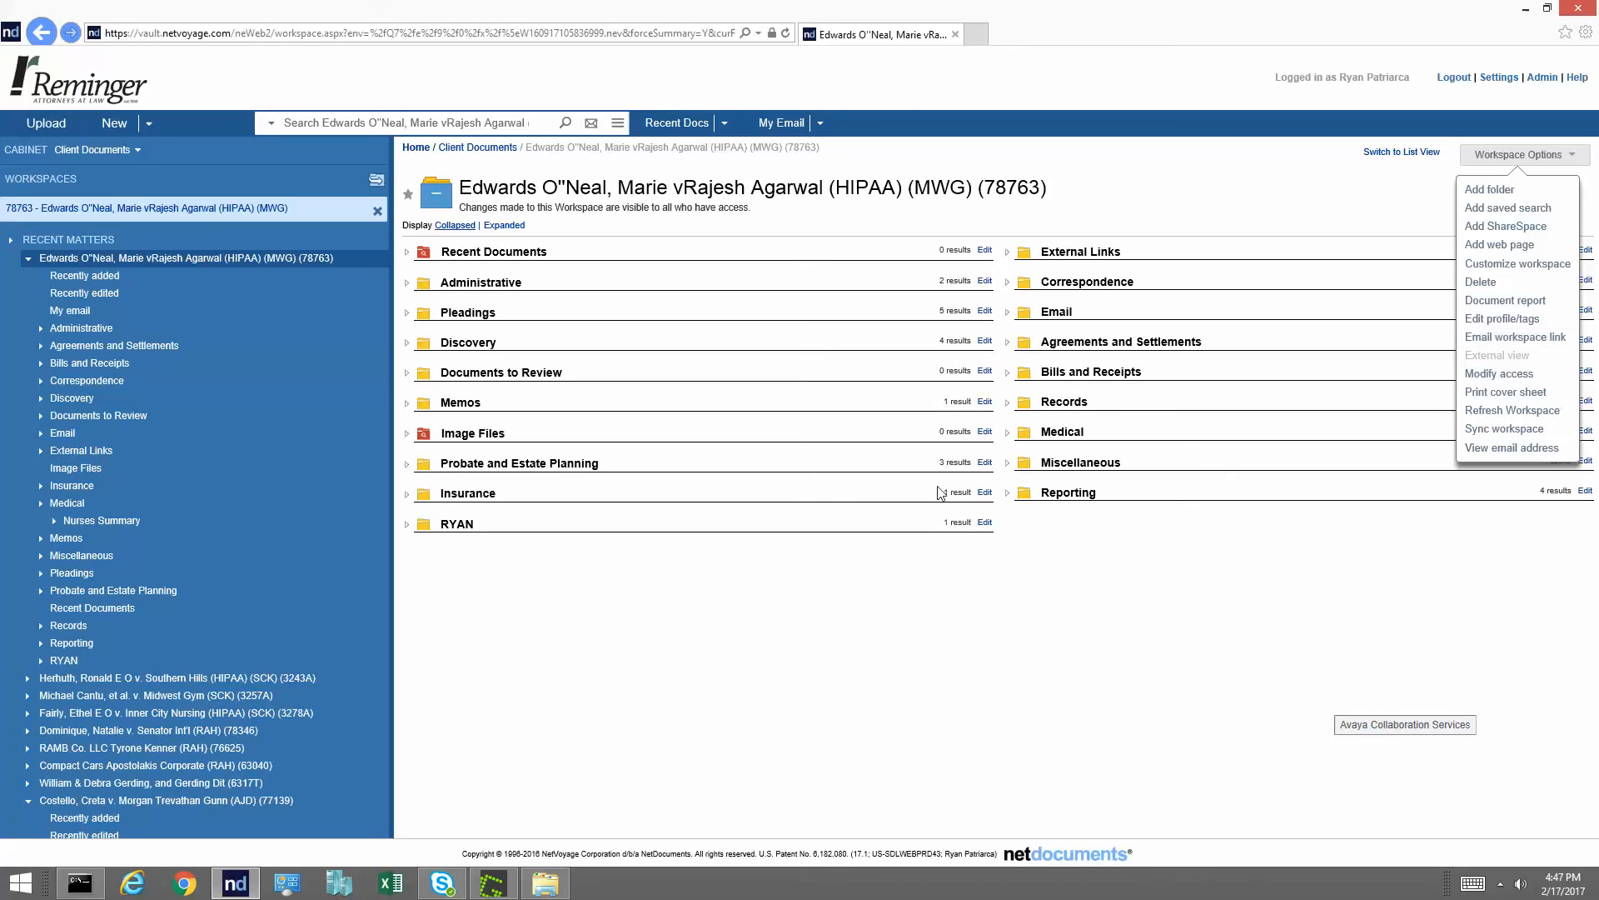